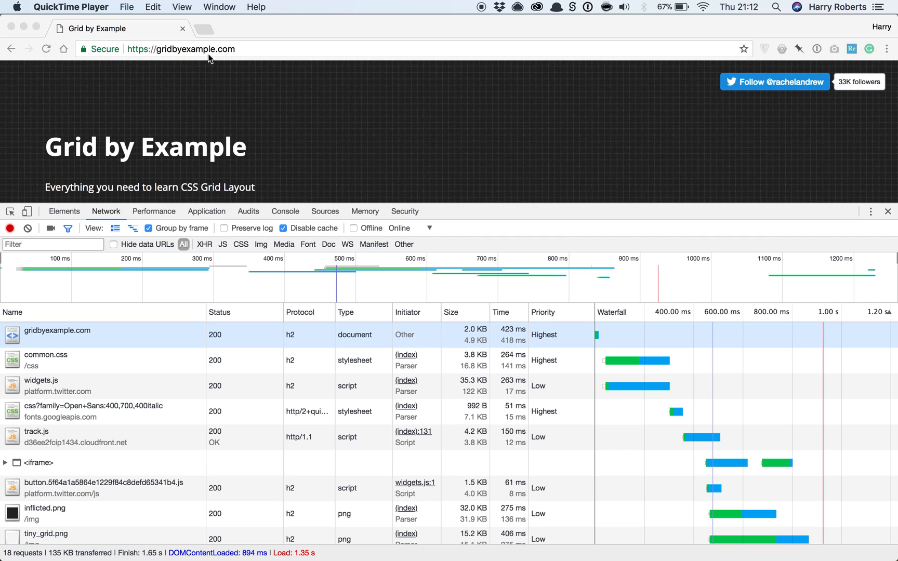
mouse_move(211, 52)
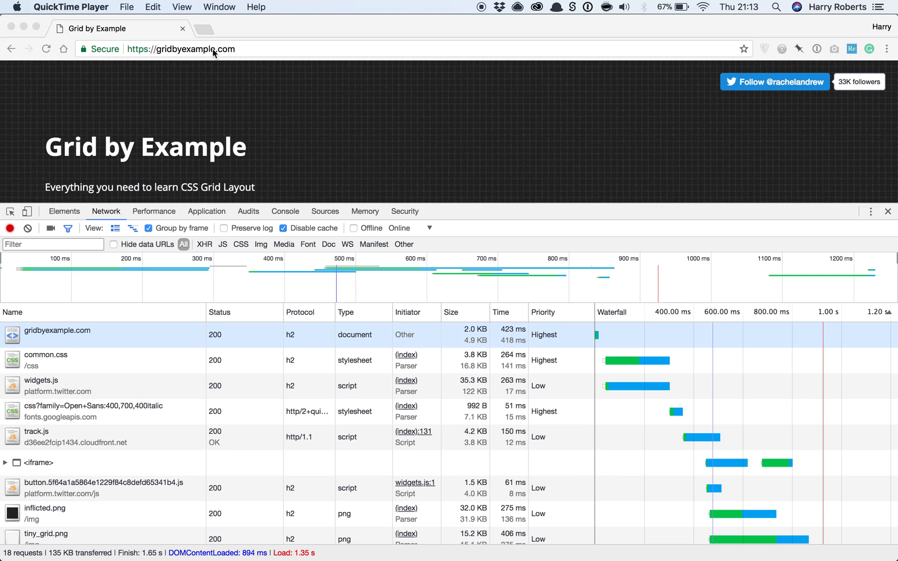
mouse_move(330, 558)
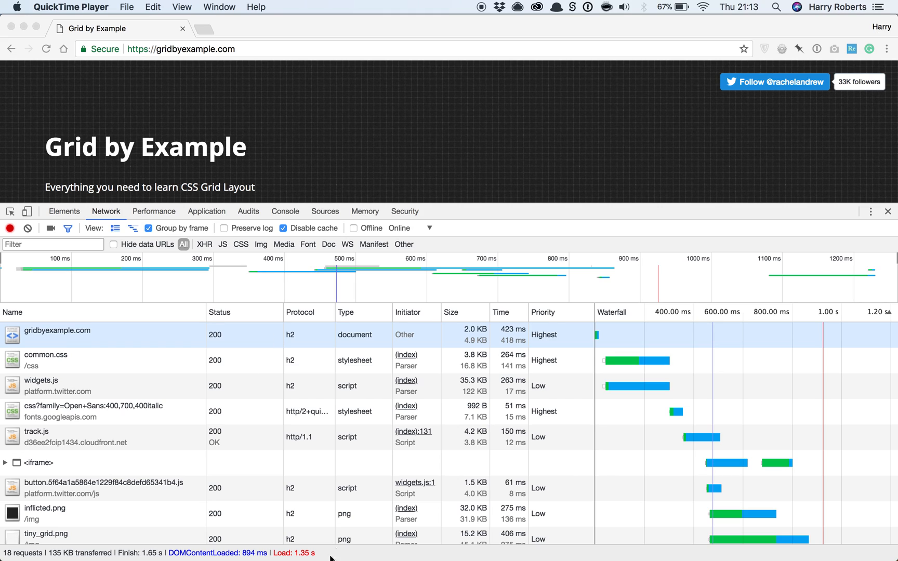
mouse_move(394, 397)
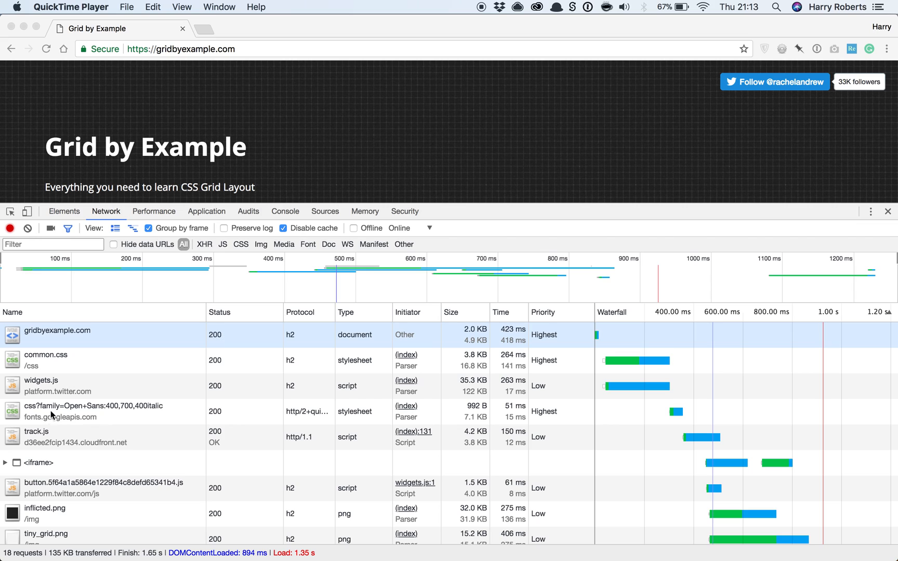
mouse_move(682, 411)
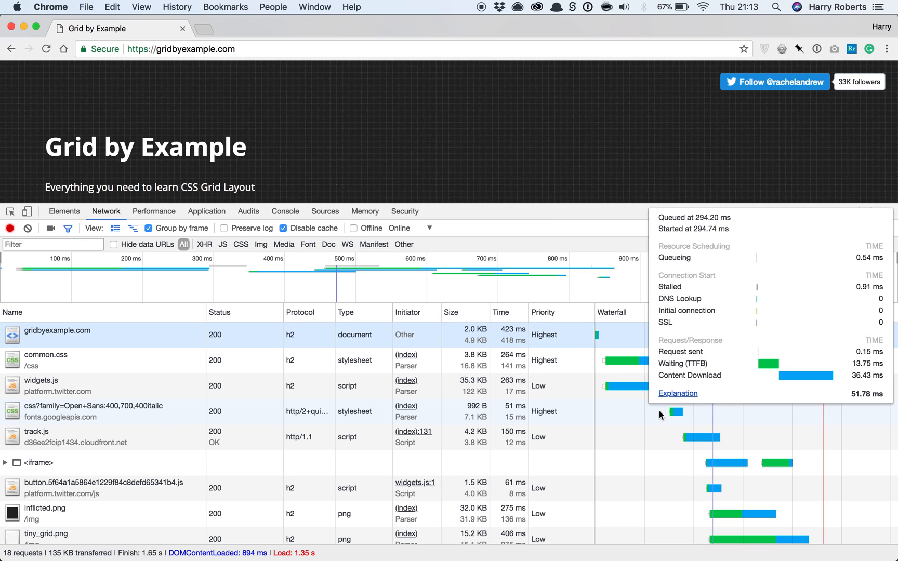
Show the Sources panel with the Overrides pane, no folder chosen yet
left_click(887, 212)
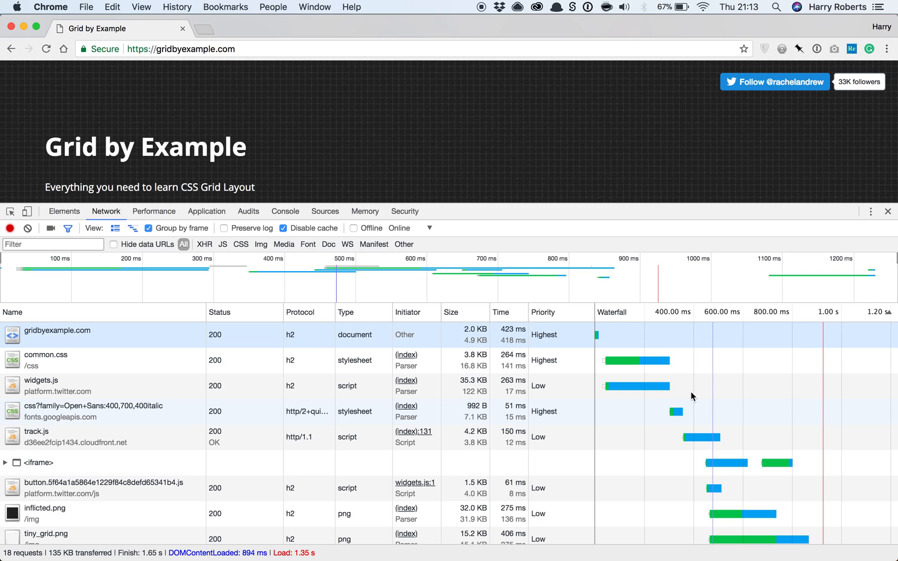
mouse_move(658, 358)
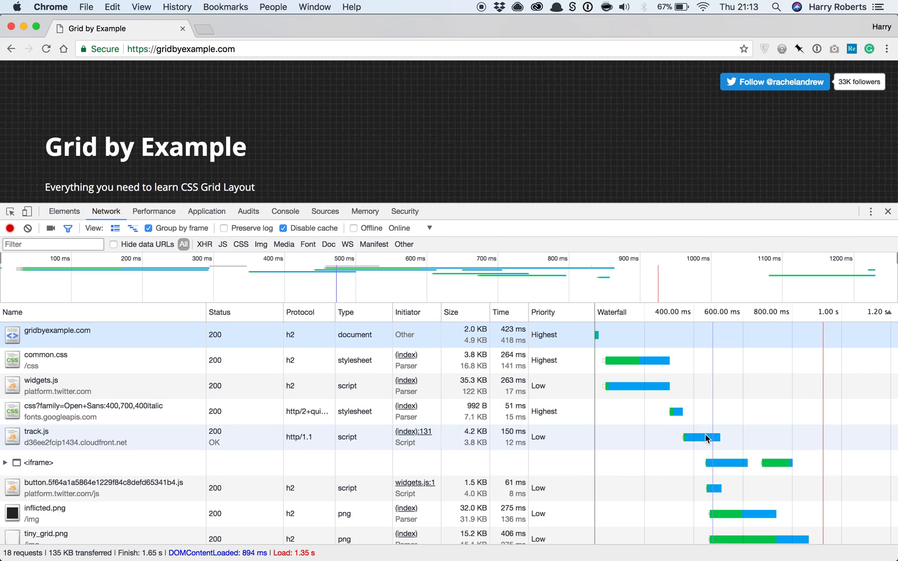
mouse_move(534, 441)
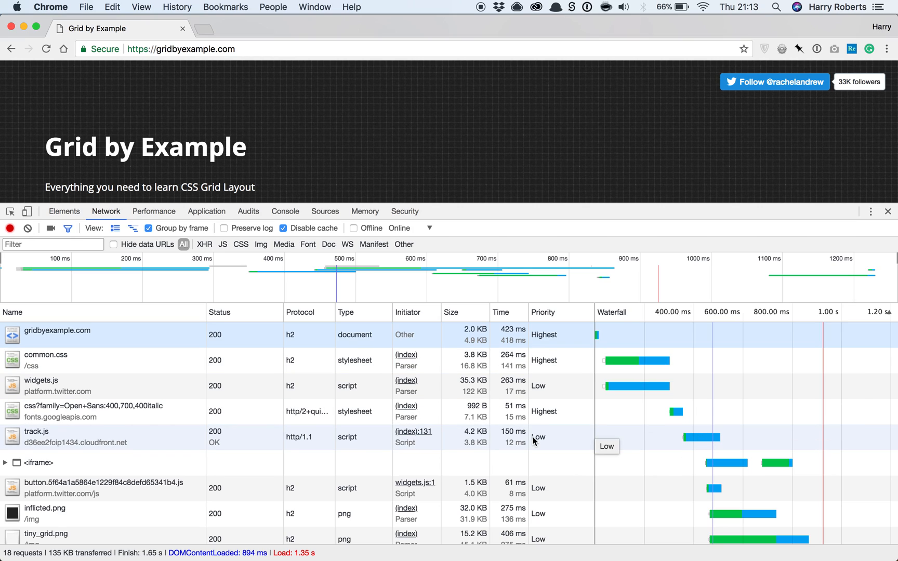
mouse_move(682, 408)
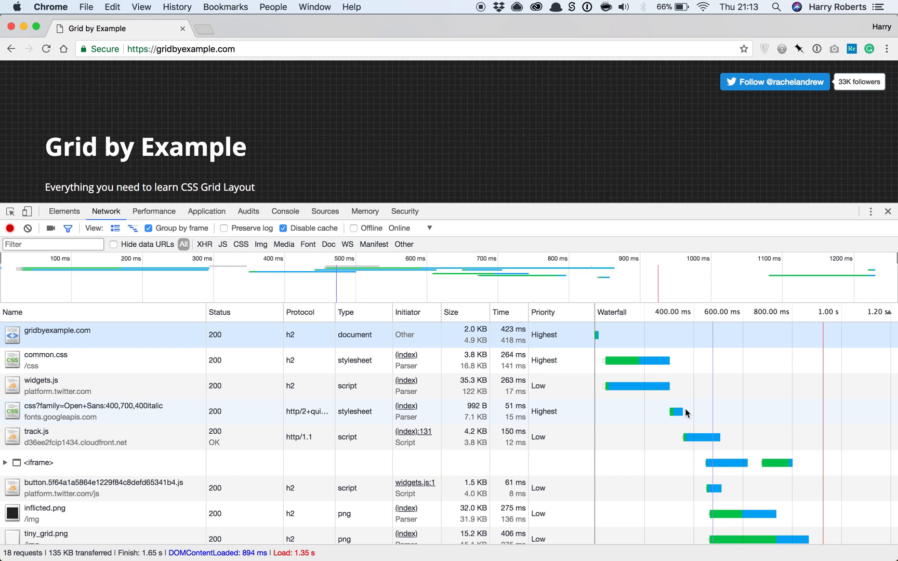
mouse_move(710, 441)
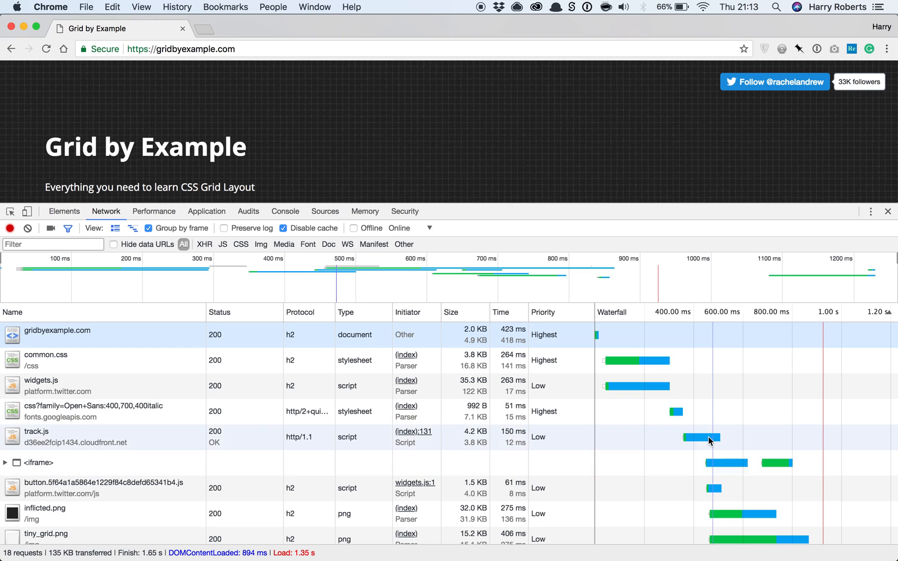
mouse_move(646, 446)
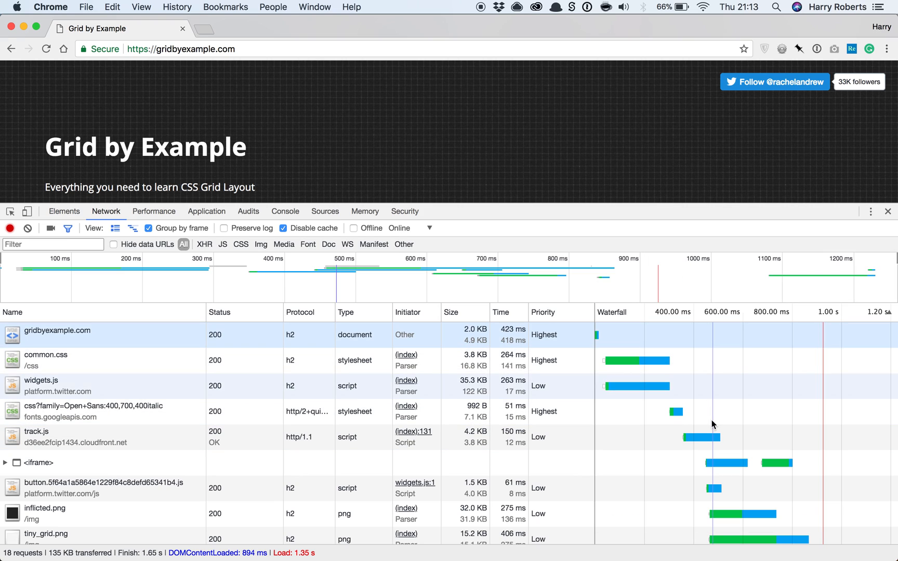
mouse_move(700, 381)
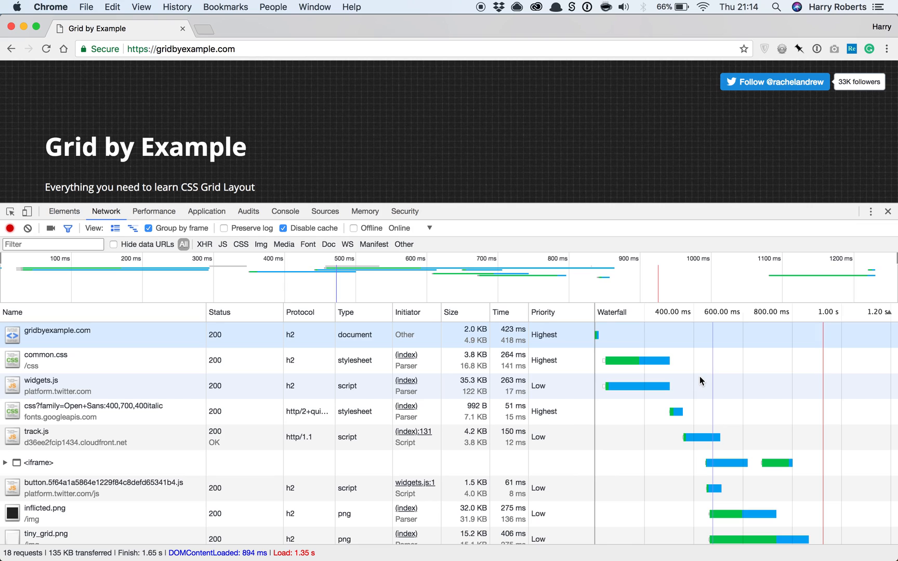
mouse_move(325, 215)
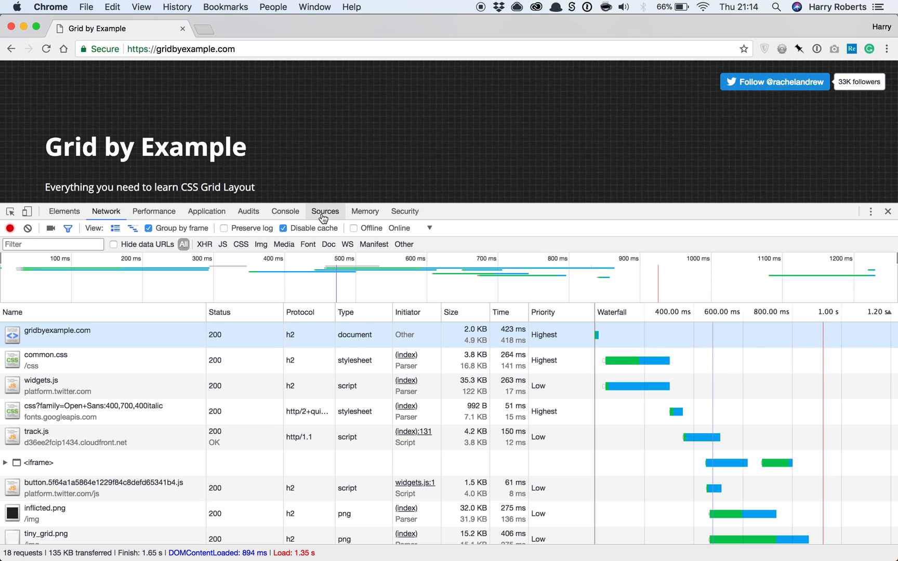
left_click(324, 211)
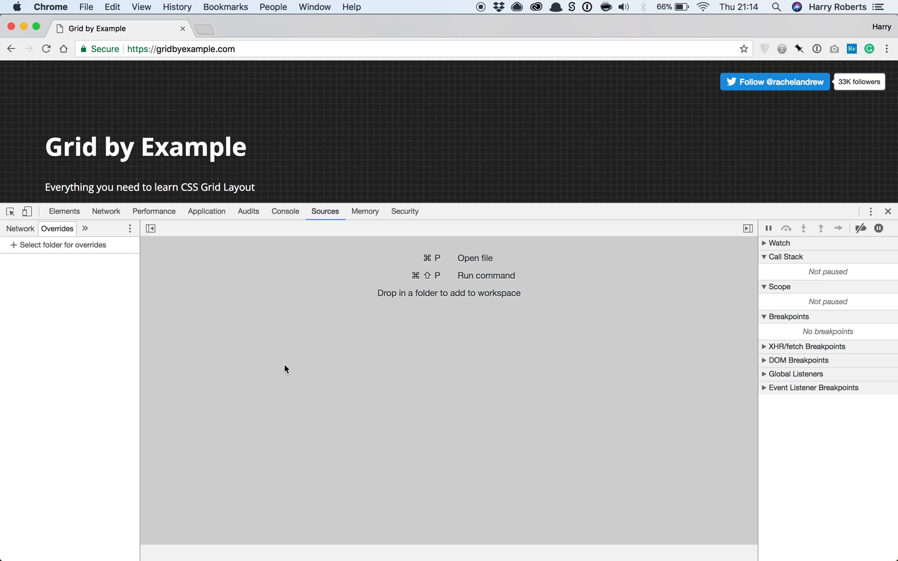
mouse_move(142, 293)
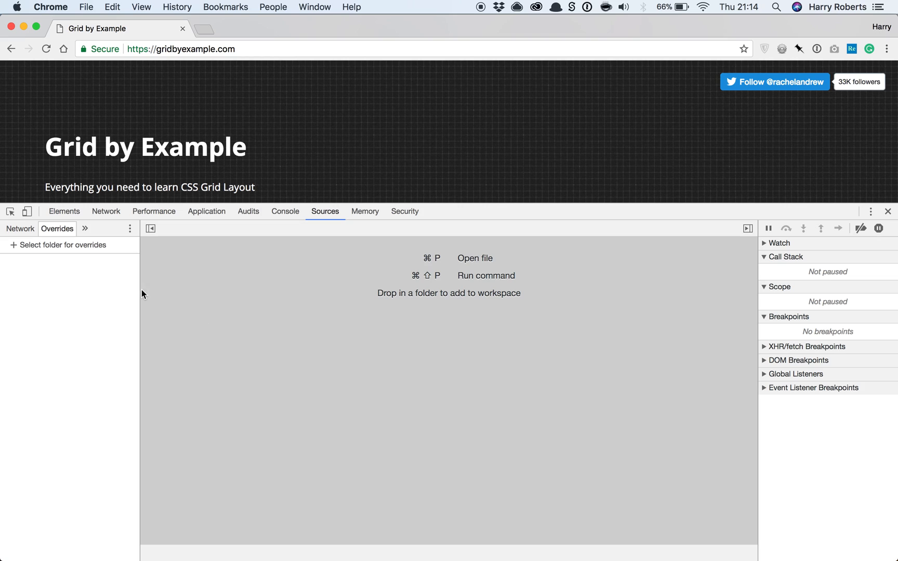
mouse_move(124, 285)
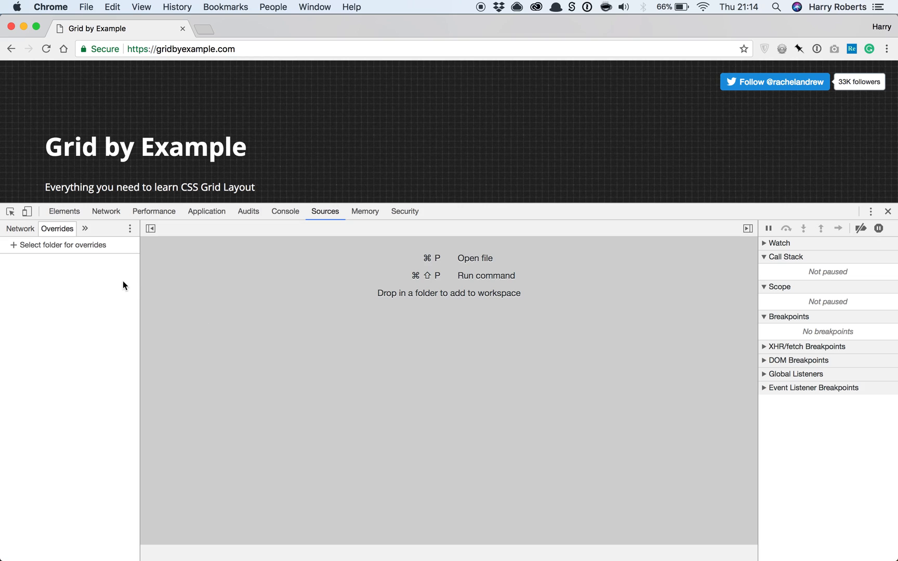
mouse_move(105, 269)
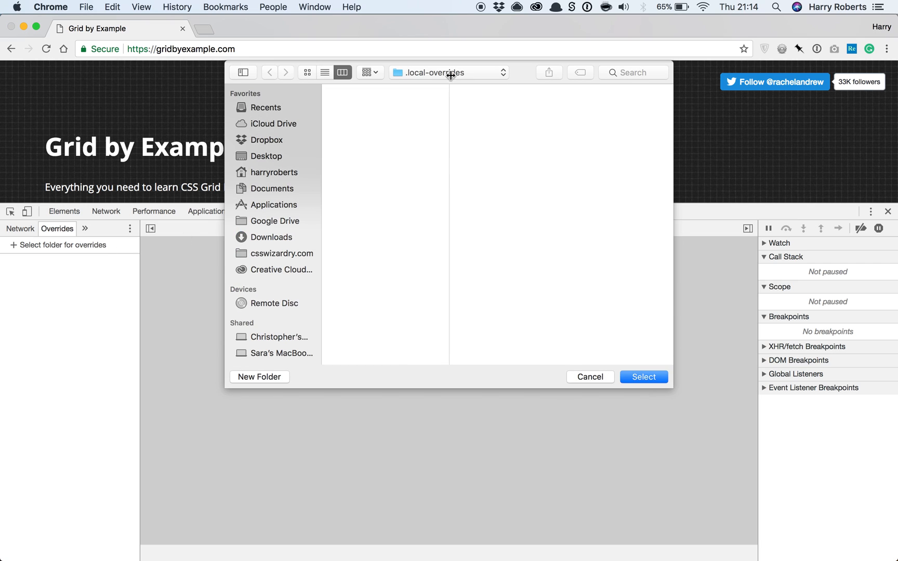
mouse_move(424, 79)
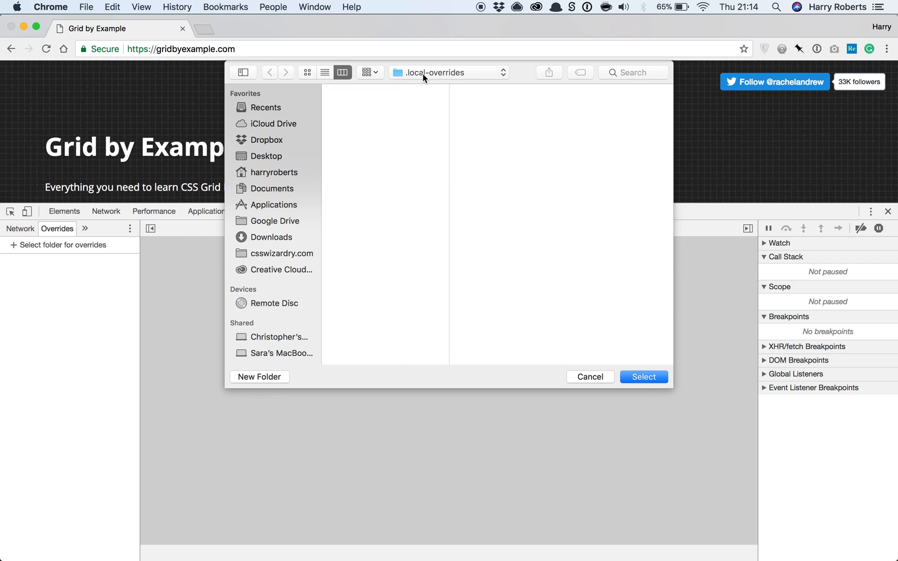
Choose .local-overrides as the overrides folder and allow DevTools access to it
left_click(446, 72)
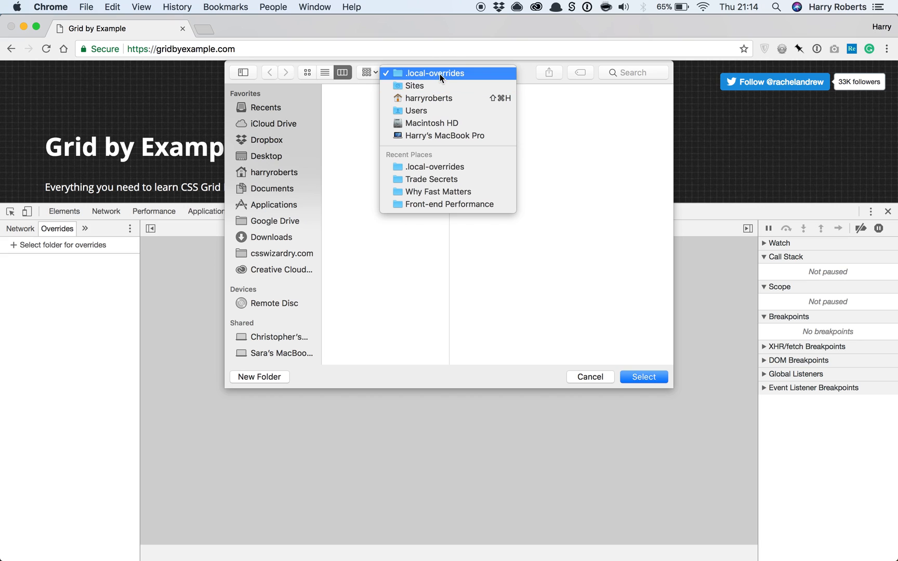
left_click(434, 73)
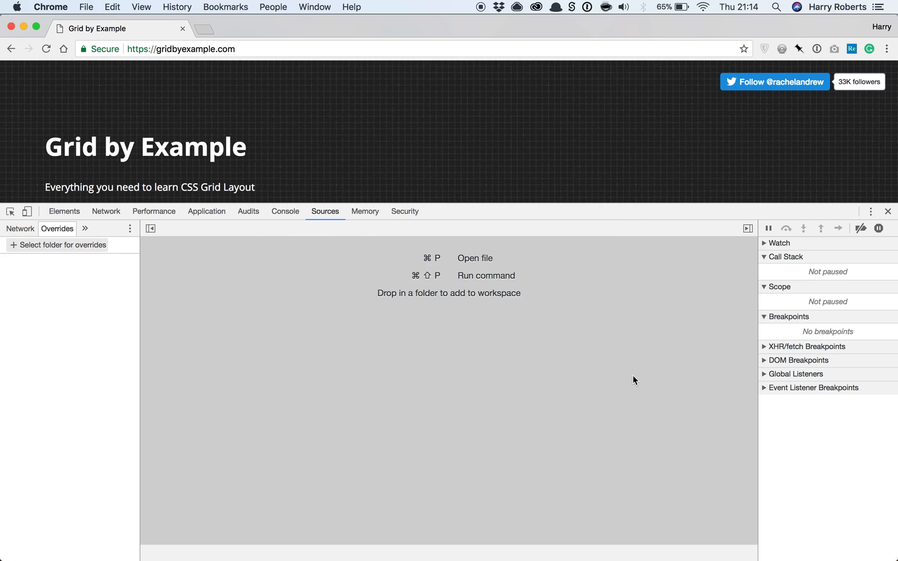
left_click(62, 245)
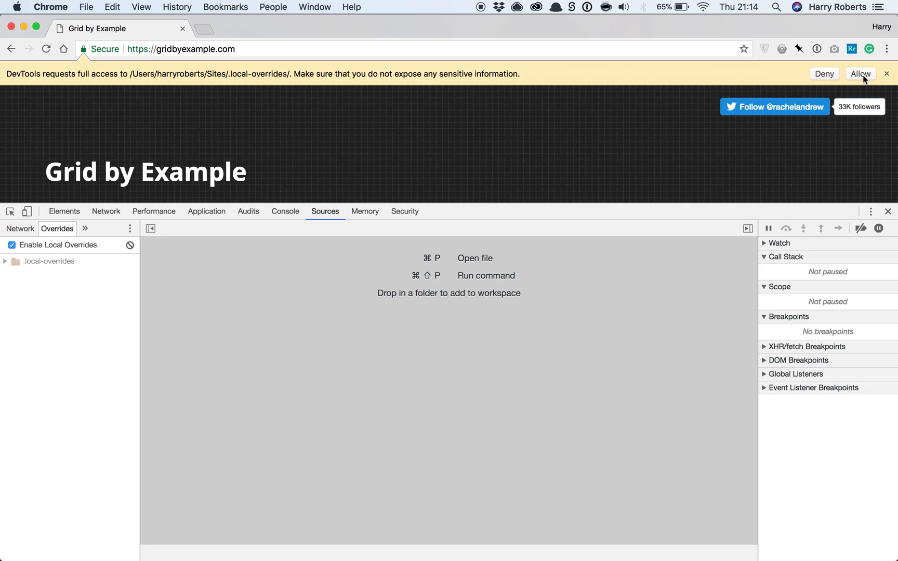
left_click(859, 74)
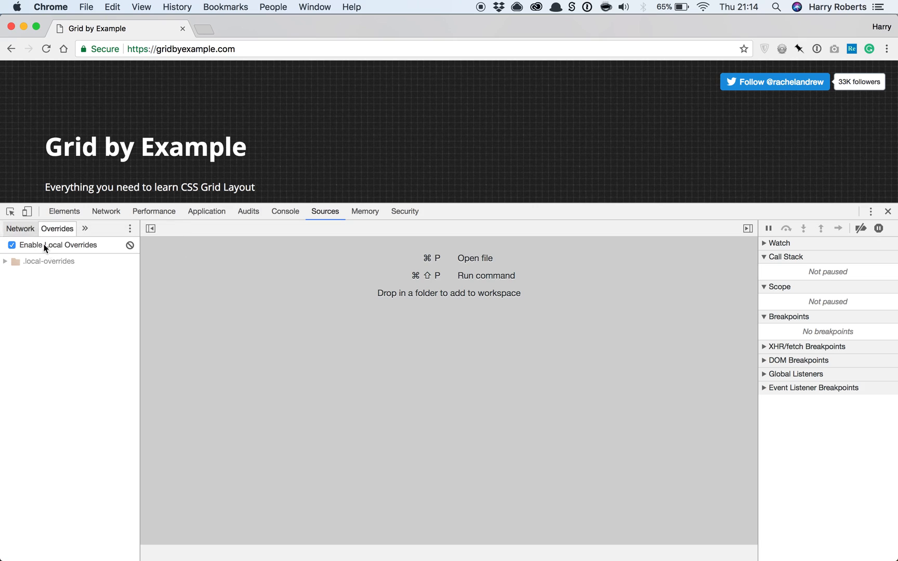
mouse_move(303, 337)
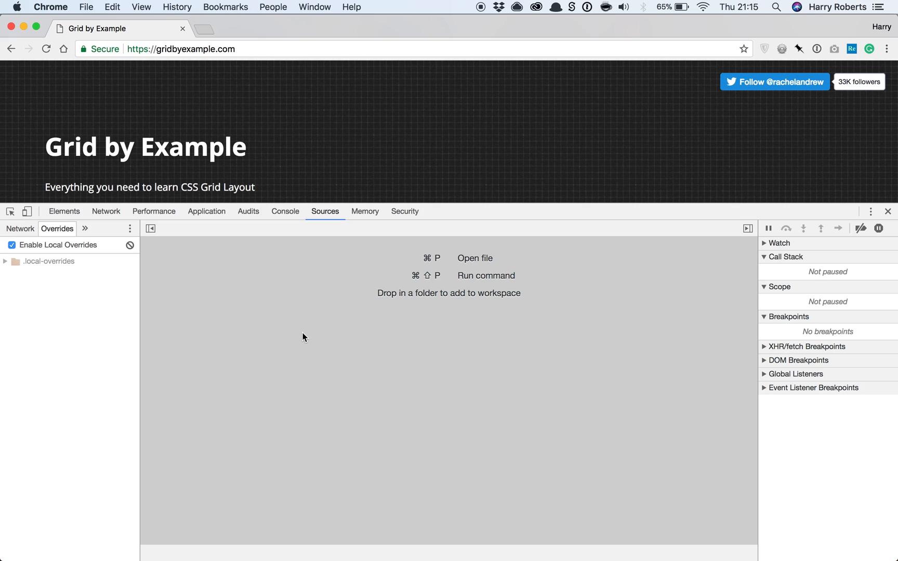
mouse_move(465, 269)
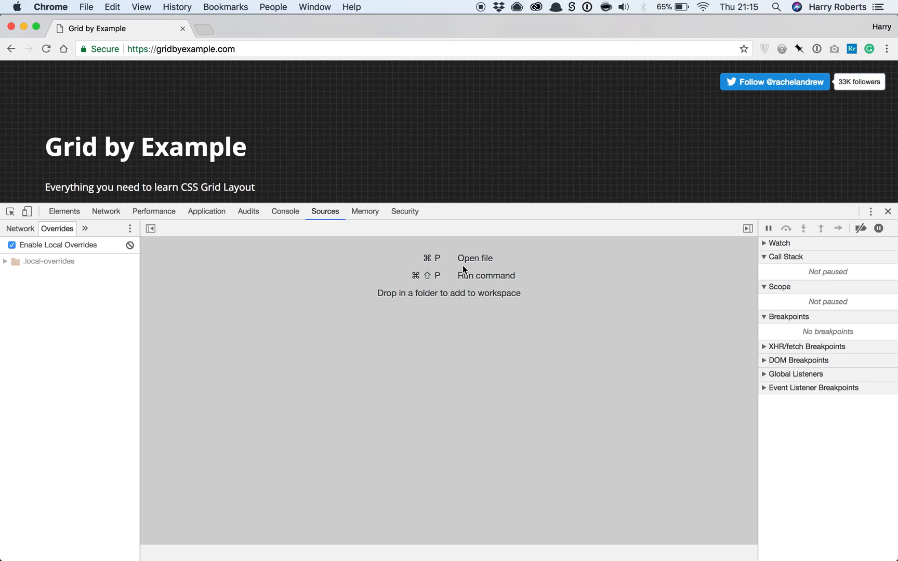
mouse_move(477, 259)
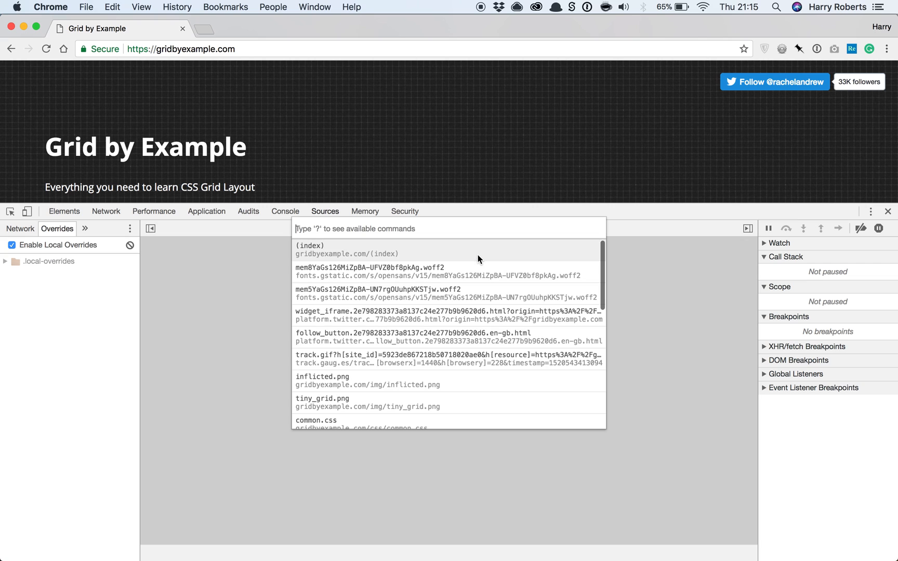
mouse_move(332, 258)
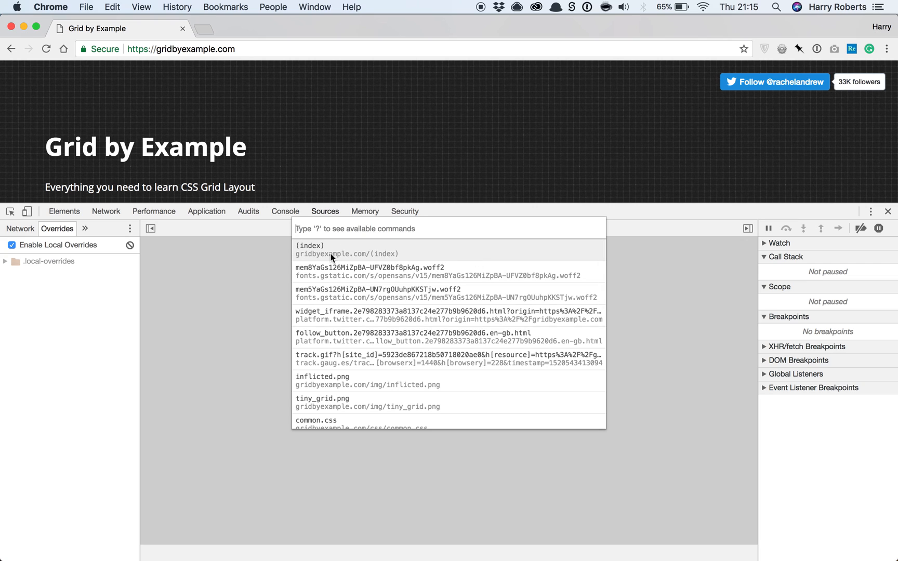
Open the index page and then common.css in the Sources editor via quick-open
type("inde")
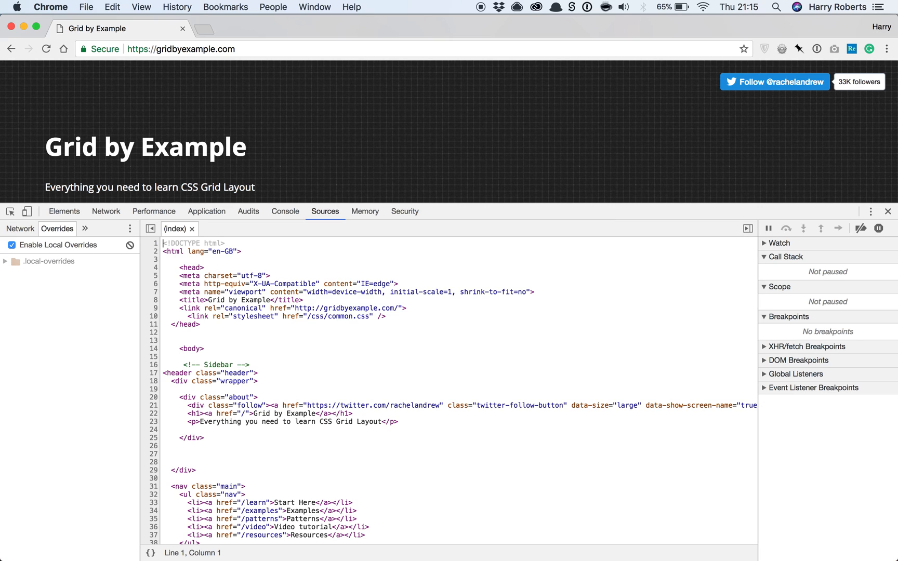
mouse_move(335, 298)
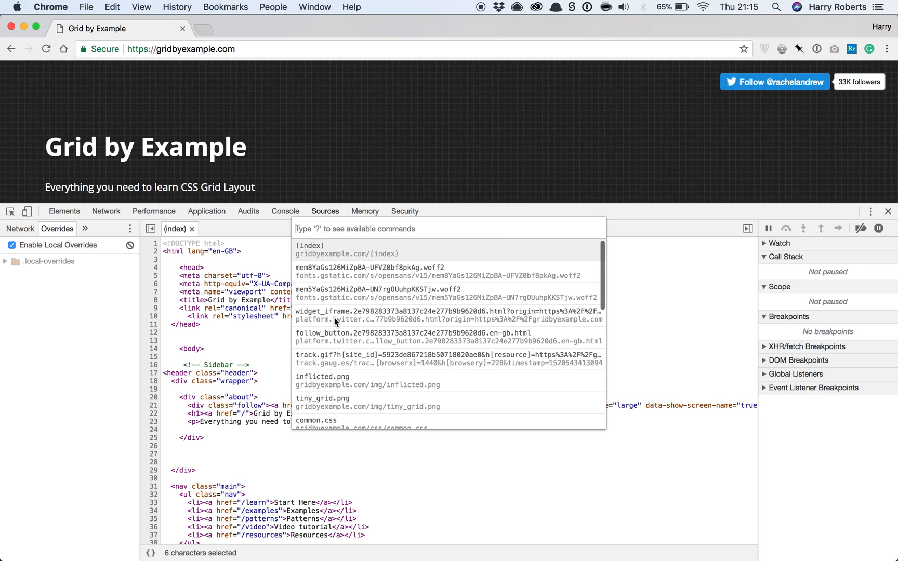
type("comm")
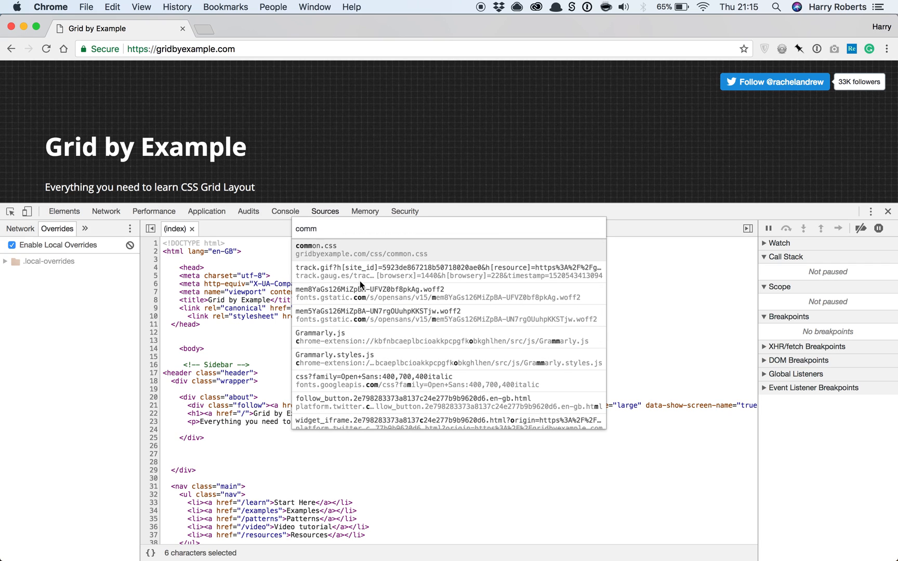
left_click(314, 246)
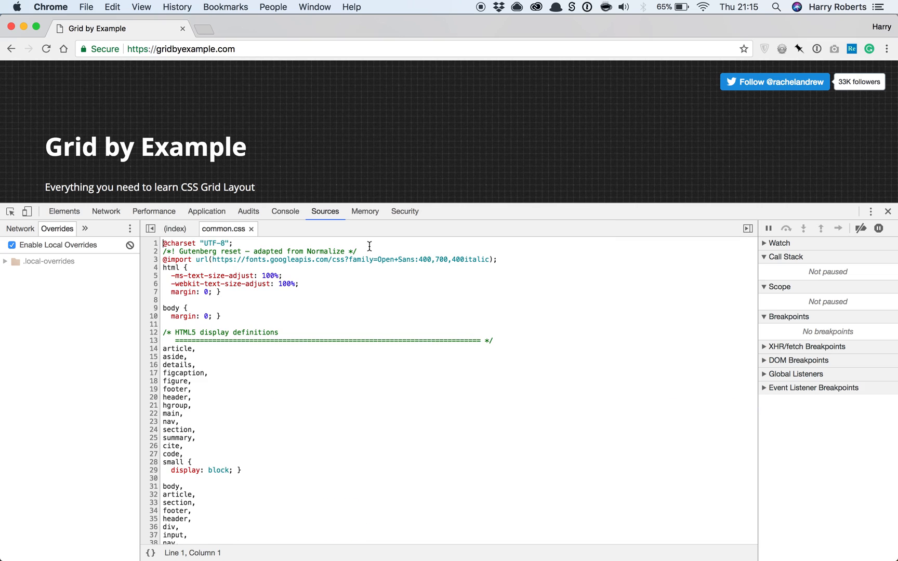
left_click(213, 259)
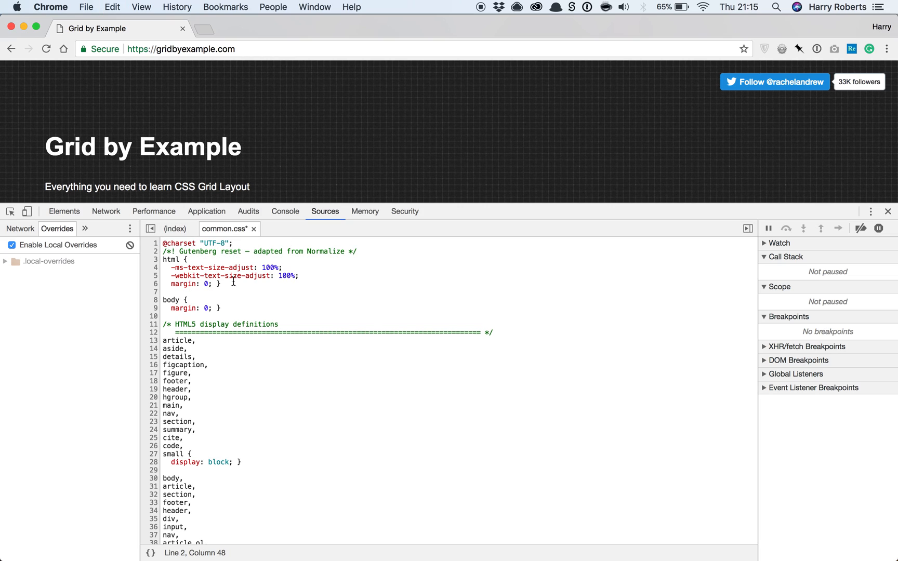
mouse_move(225, 228)
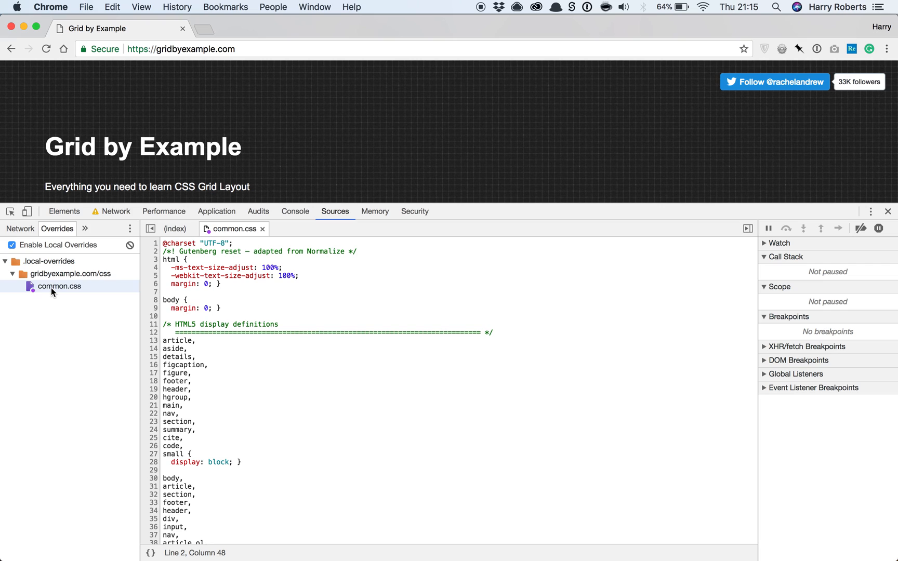
left_click(59, 286)
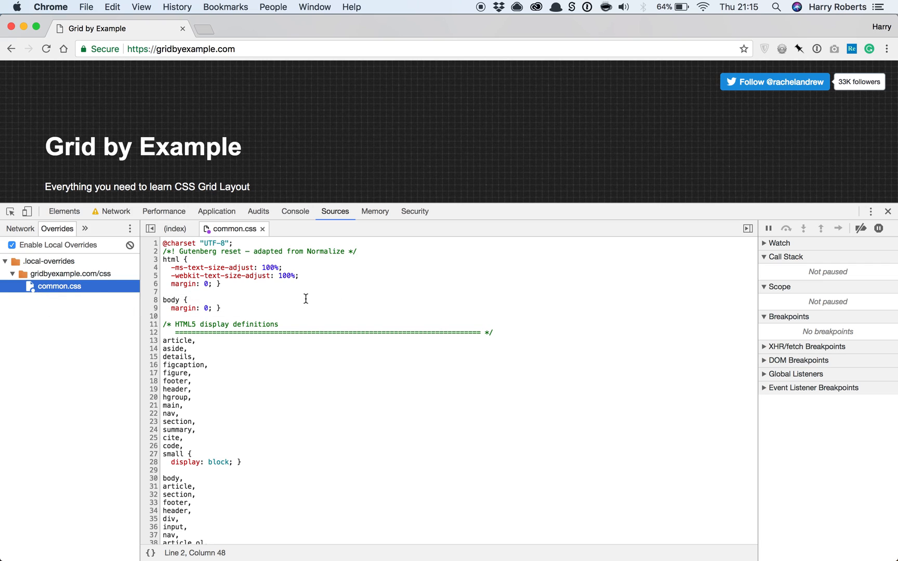
Add a <link rel="stylesheet"> to fonts.googleapis.com Open+Sans:400,700,400italic in index.html's head and save
left_click(174, 228)
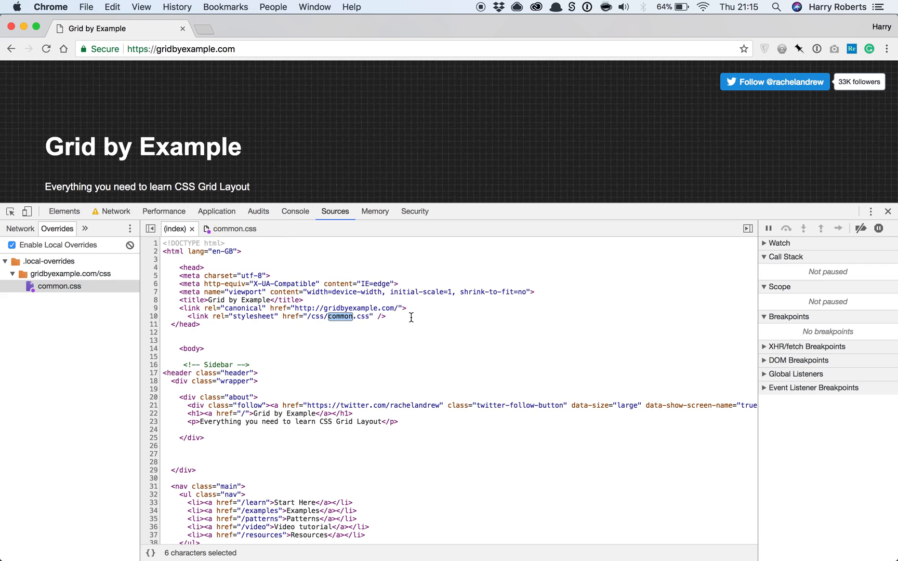
left_click(424, 316)
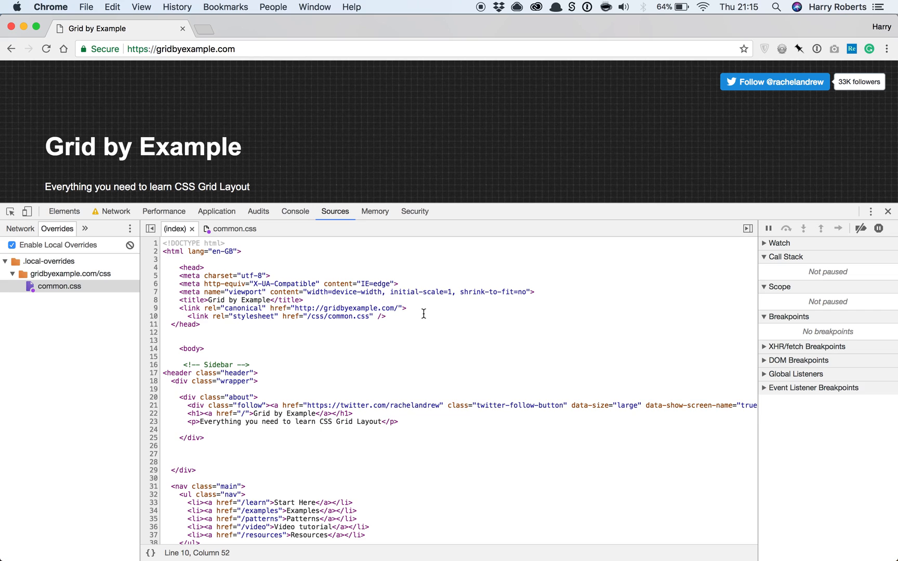
type("<link rel=\"stylesheet\" href=")
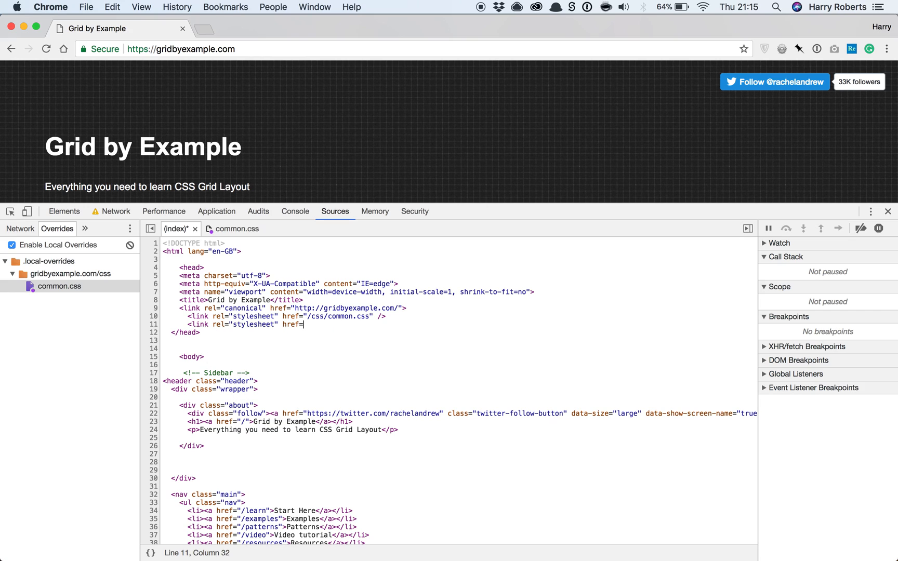
type("\"https://fonts.googleapis.com/css?family=Open+Sans:400,700,400italic\"")
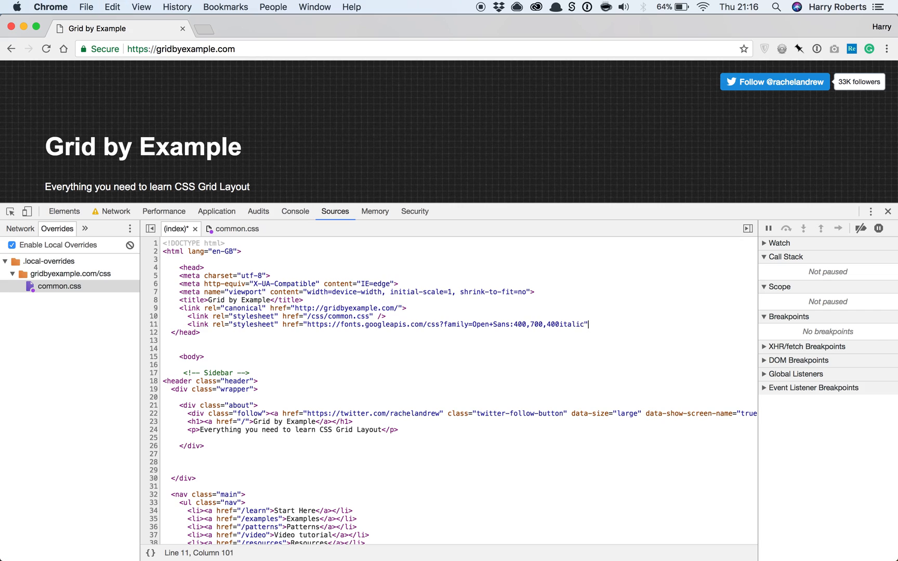
type("/>")
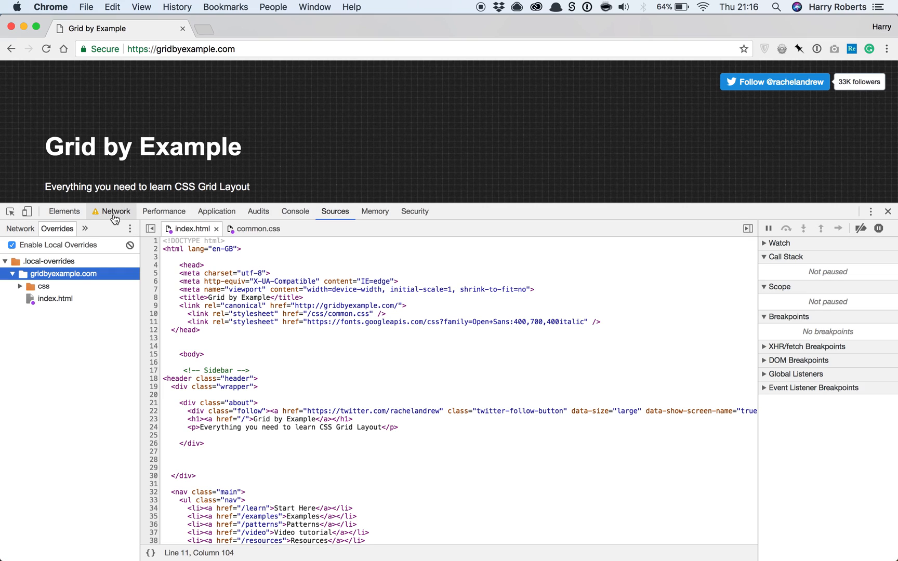
left_click(116, 212)
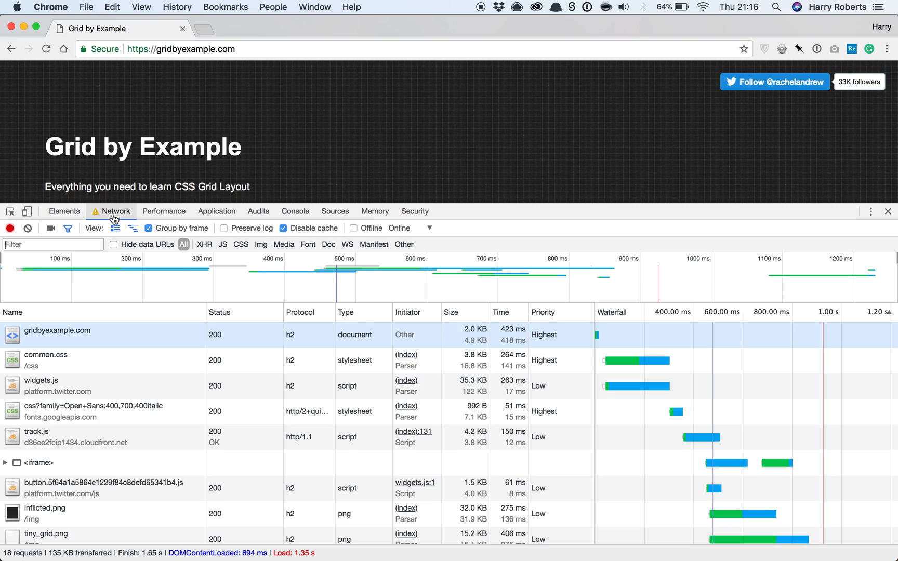
mouse_move(132, 363)
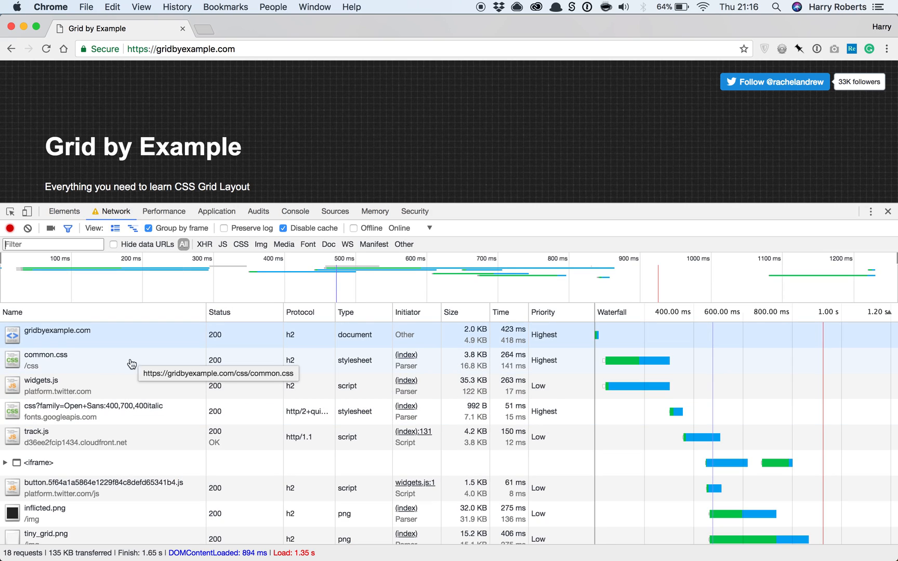
mouse_move(681, 354)
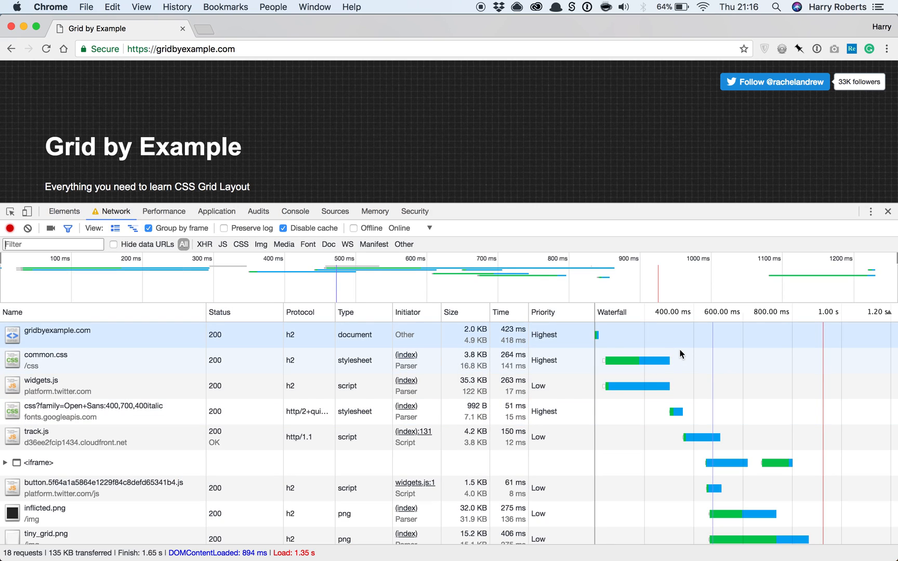
mouse_move(110, 428)
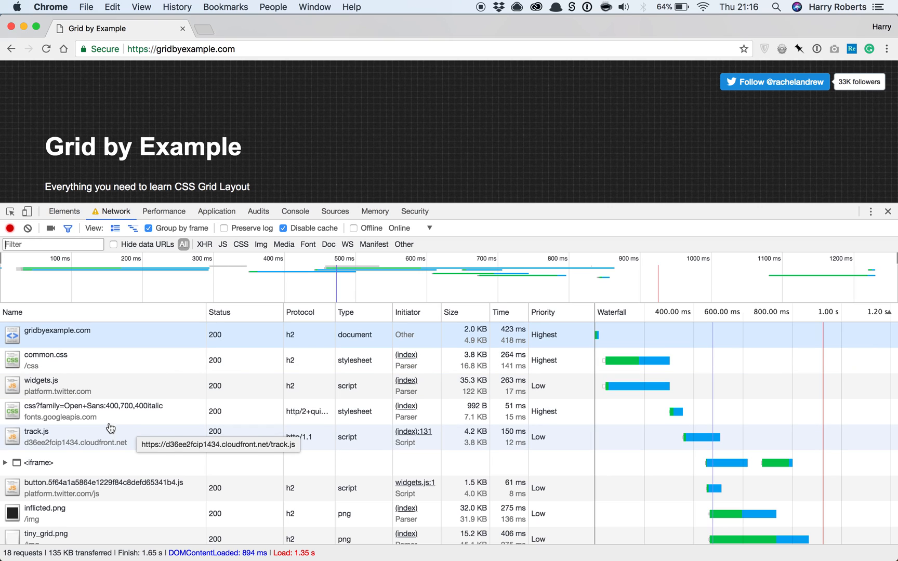
mouse_move(674, 413)
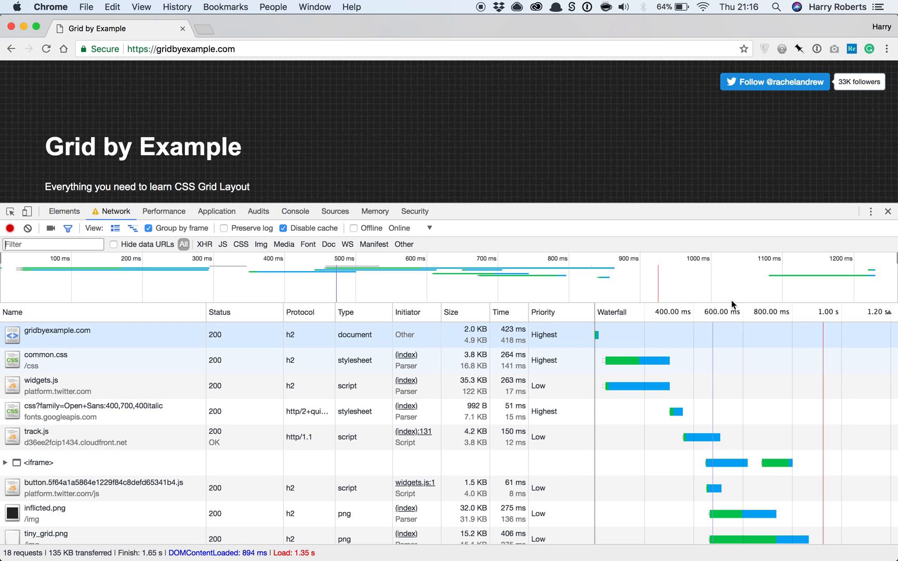
mouse_move(734, 342)
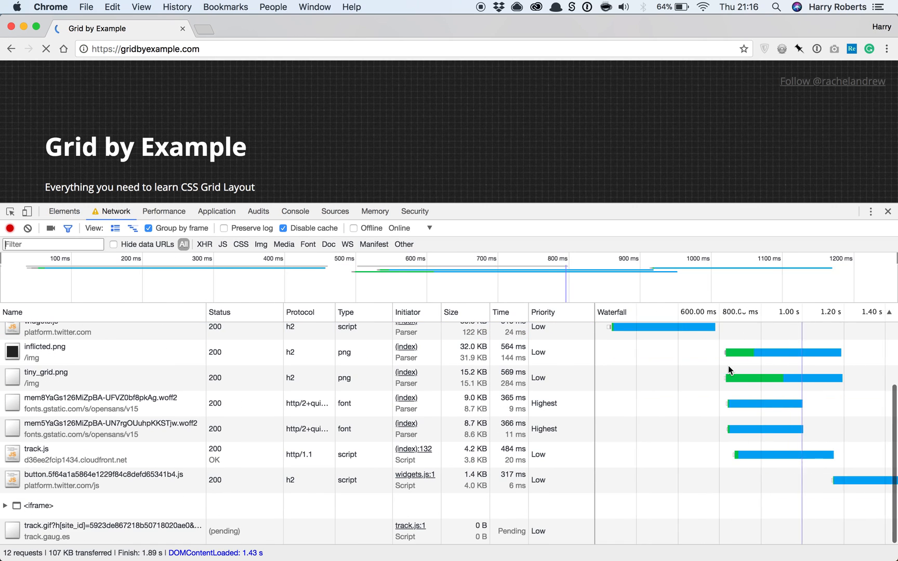
left_click(46, 49)
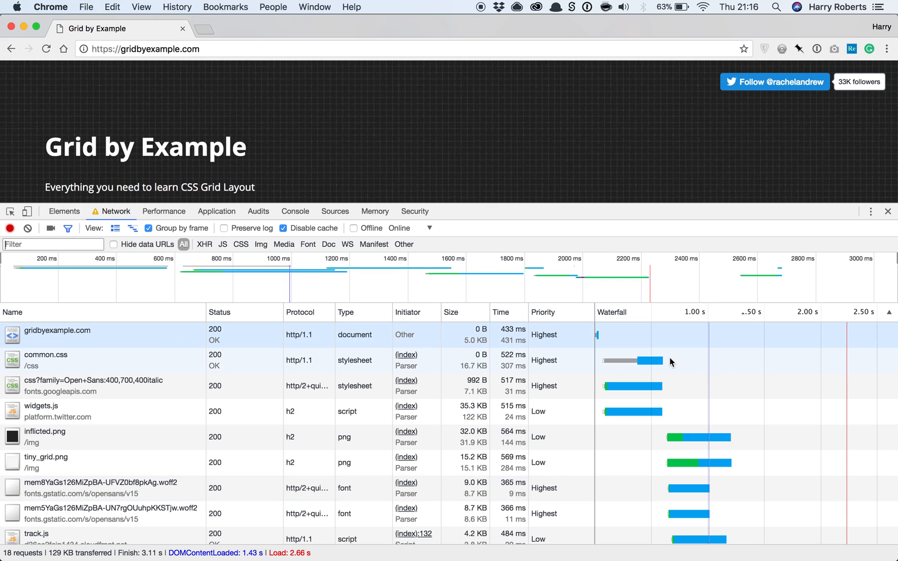
mouse_move(659, 391)
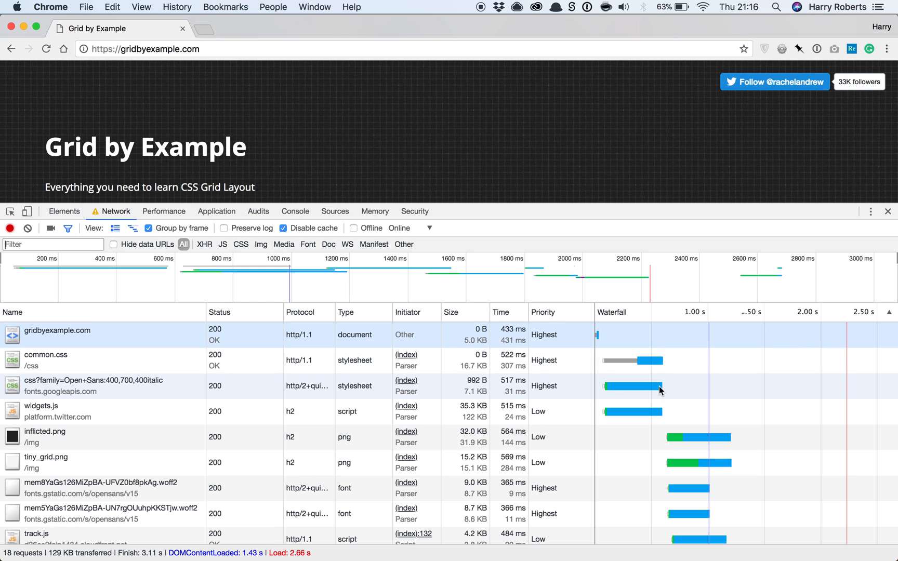
mouse_move(691, 379)
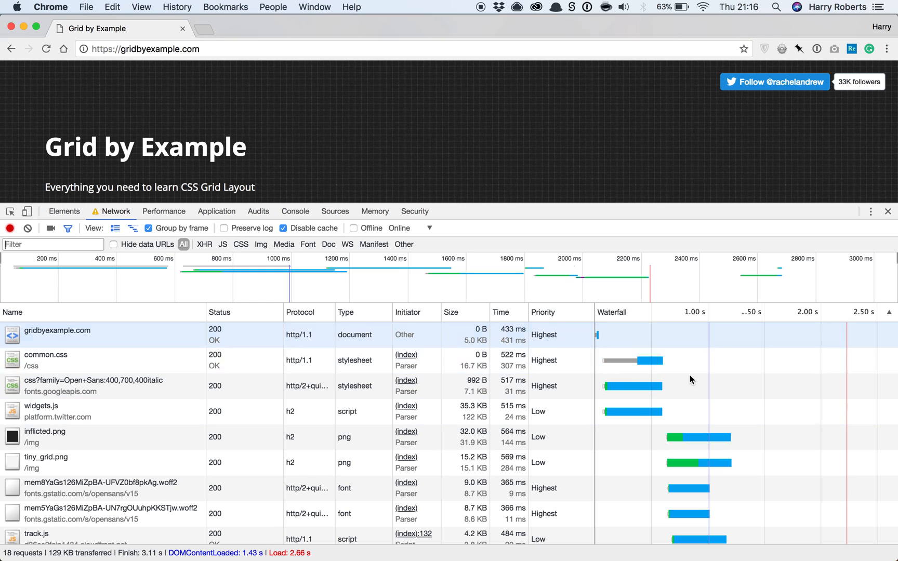
mouse_move(666, 384)
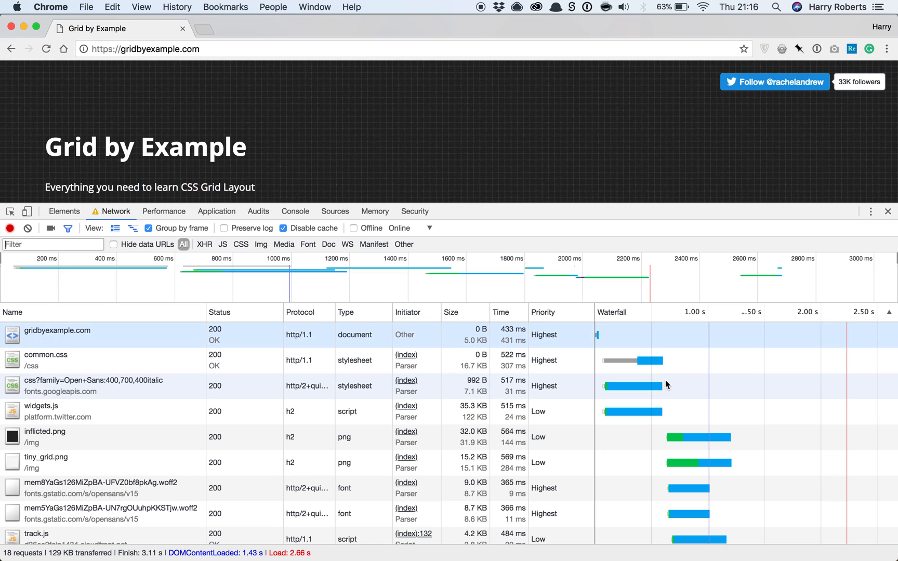
mouse_move(656, 397)
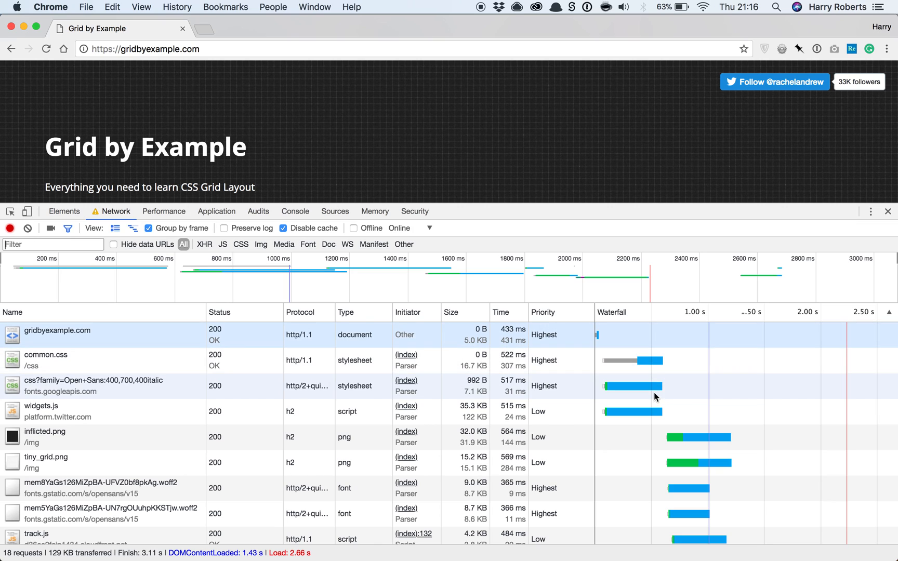
mouse_move(682, 400)
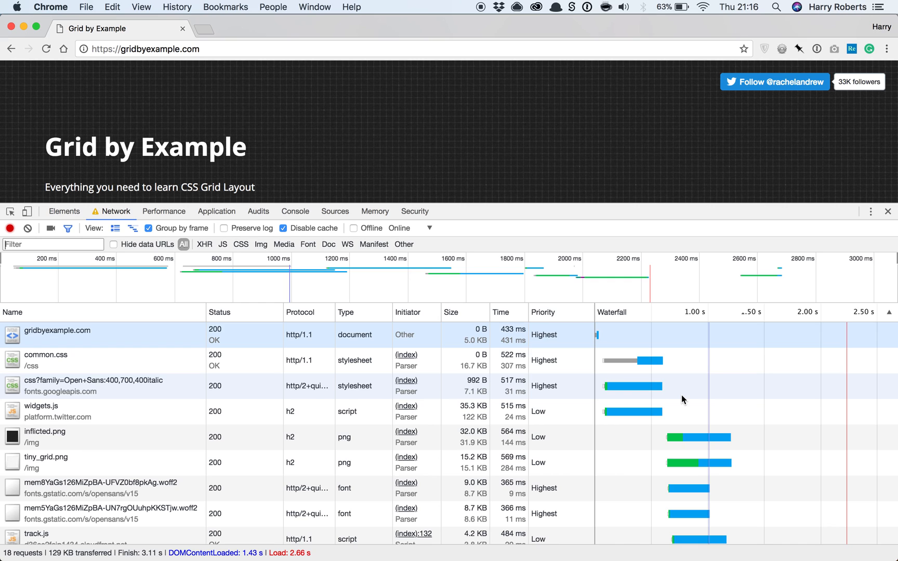
scroll("down", 3)
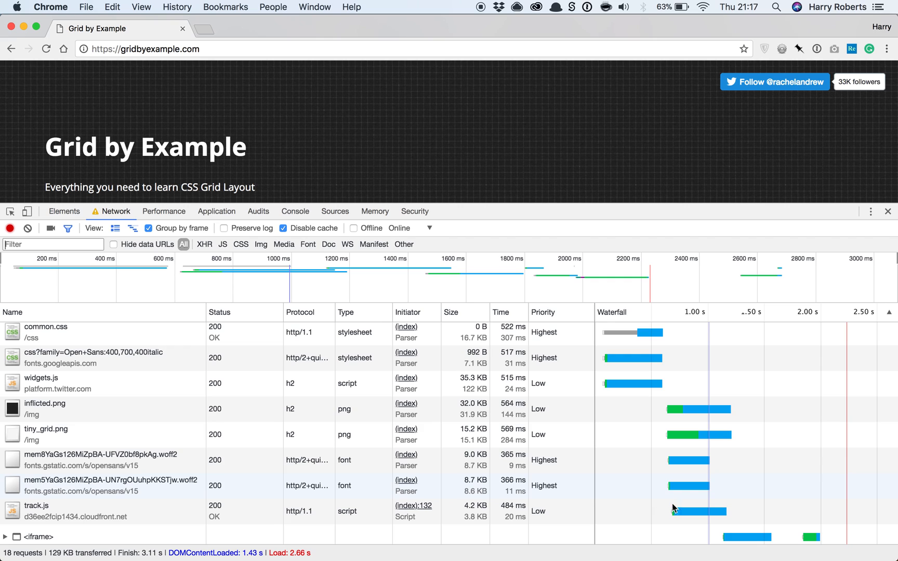
mouse_move(155, 486)
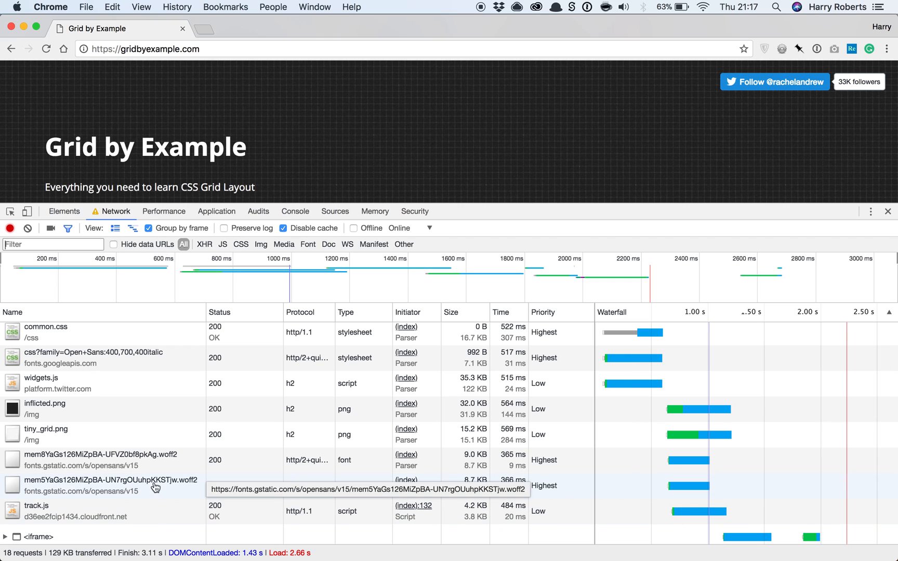
mouse_move(667, 380)
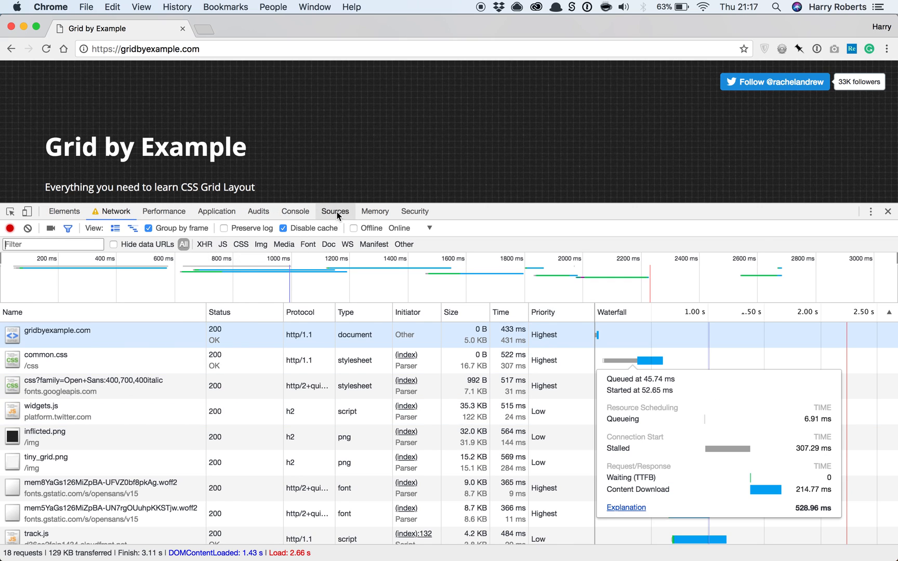
Cut the Gauges tracking <script> from before </body> and paste it in <head> above the stylesheets, then save
left_click(335, 211)
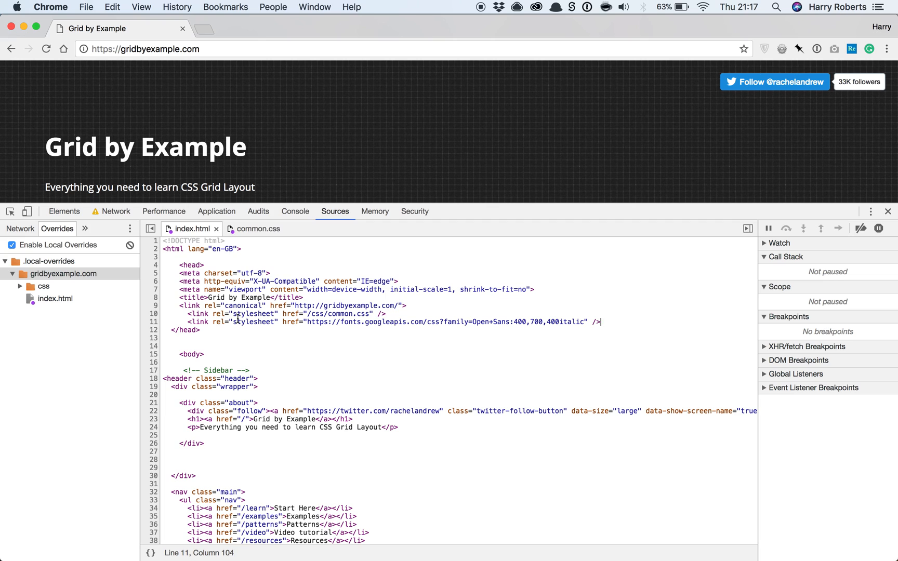
scroll("down", 3)
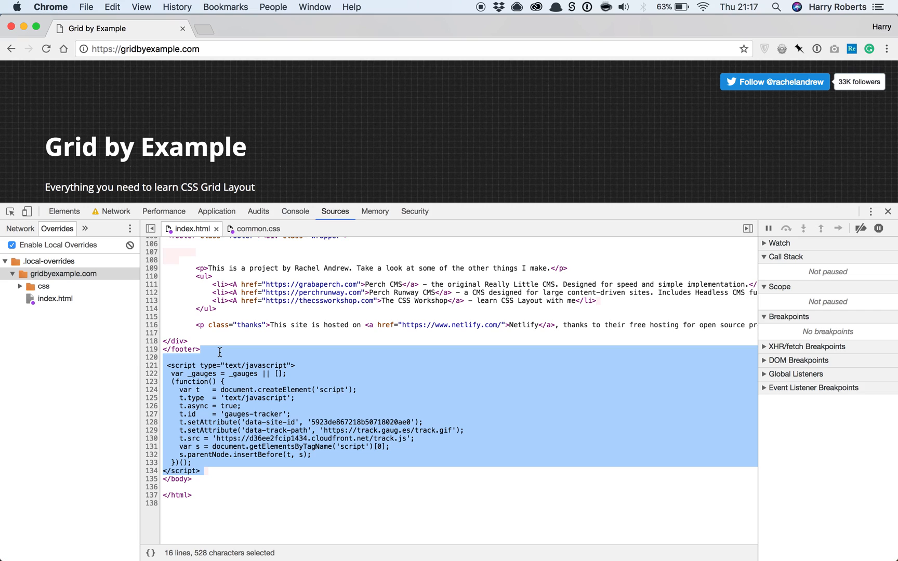
key("delete")
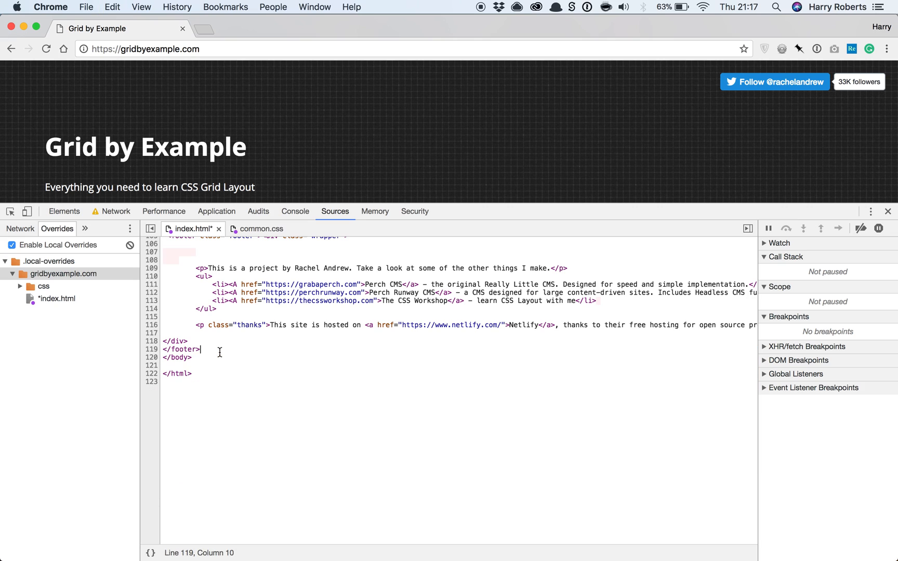
scroll("up", 3)
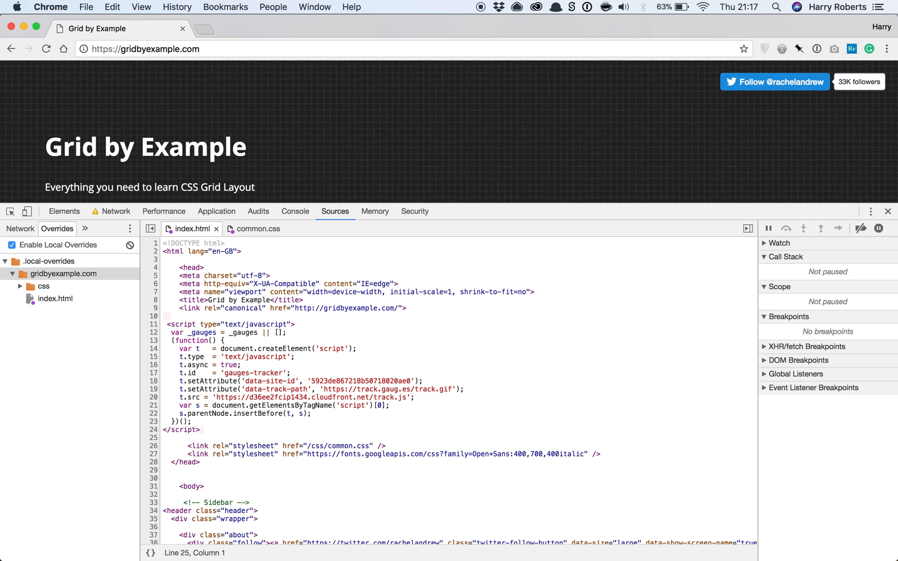
Reload gridbyexample.com twice in the Network panel so track.js shows requested early from the head
left_click(115, 211)
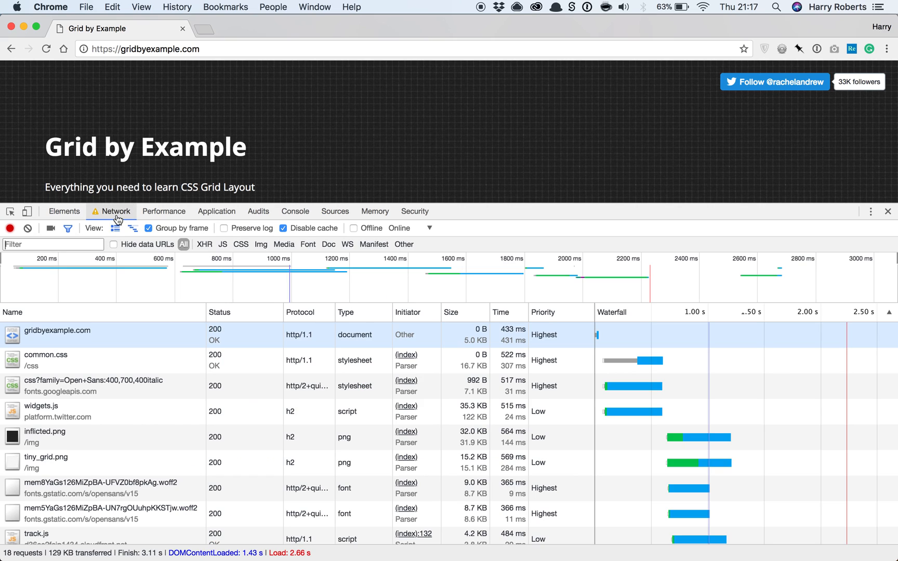
left_click(46, 49)
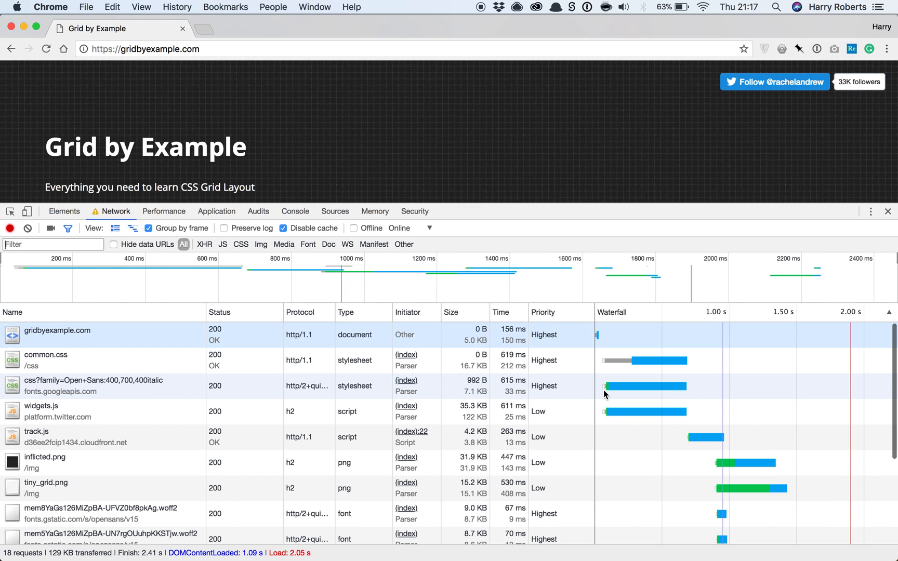
mouse_move(698, 444)
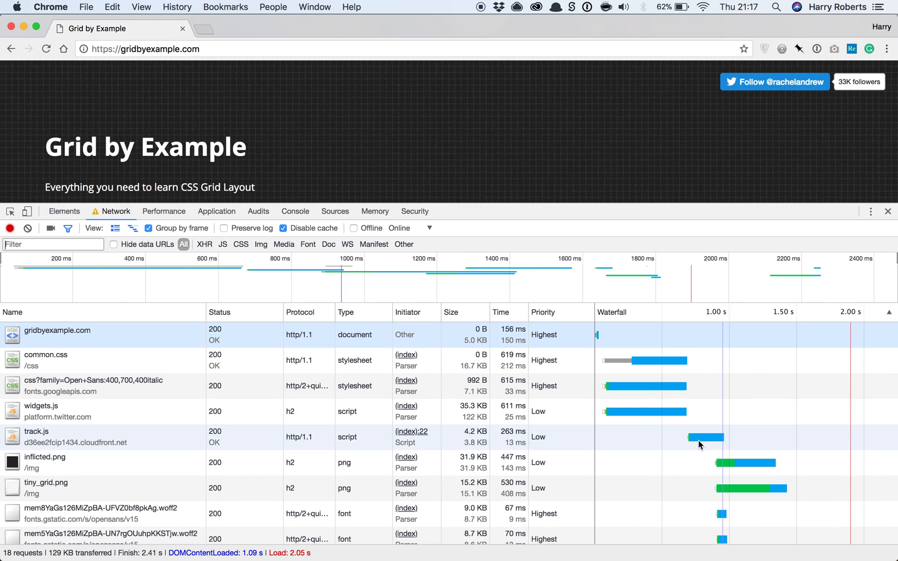
left_click(46, 49)
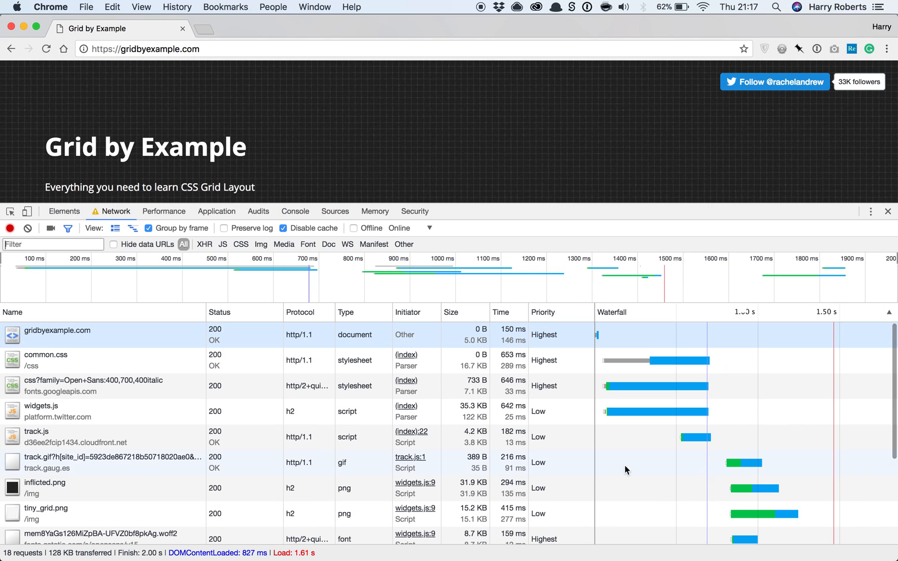
mouse_move(660, 449)
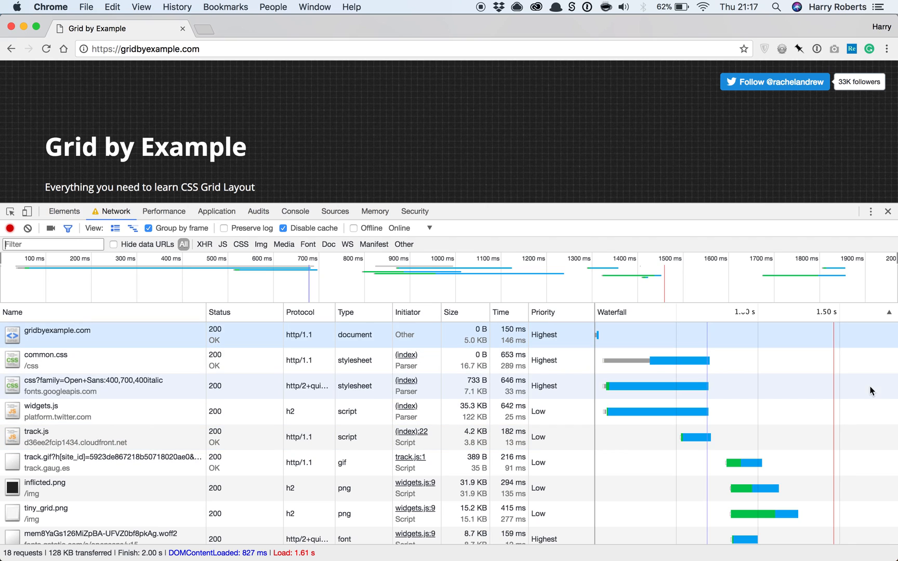
mouse_move(714, 350)
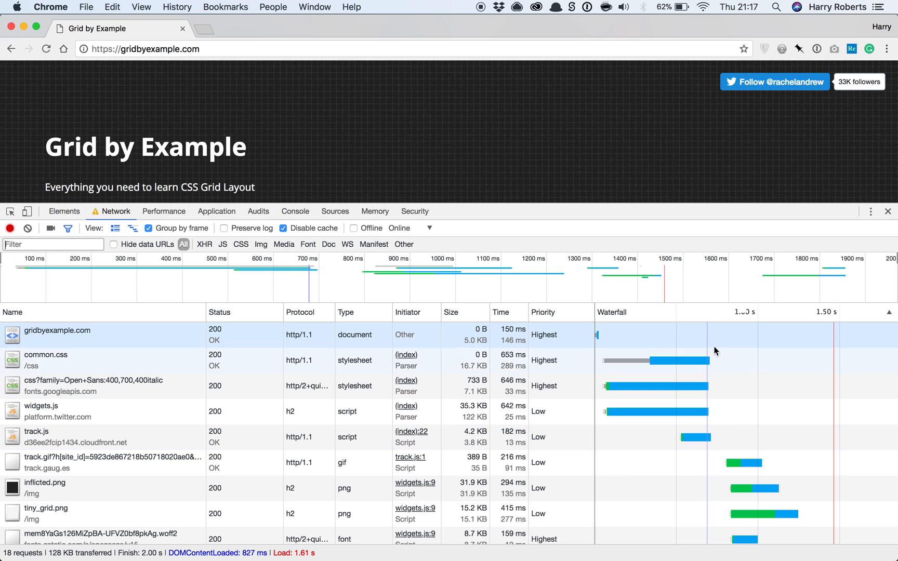
mouse_move(733, 437)
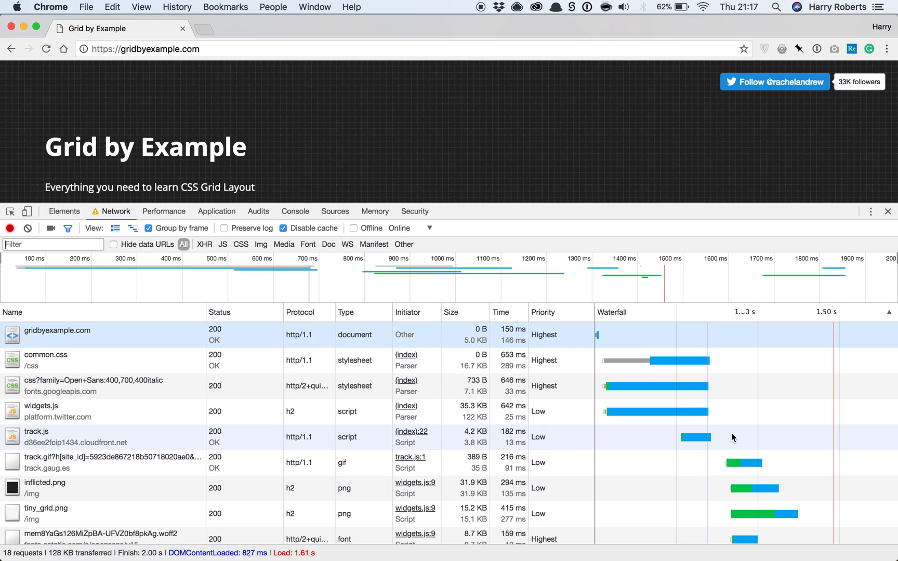
mouse_move(247, 228)
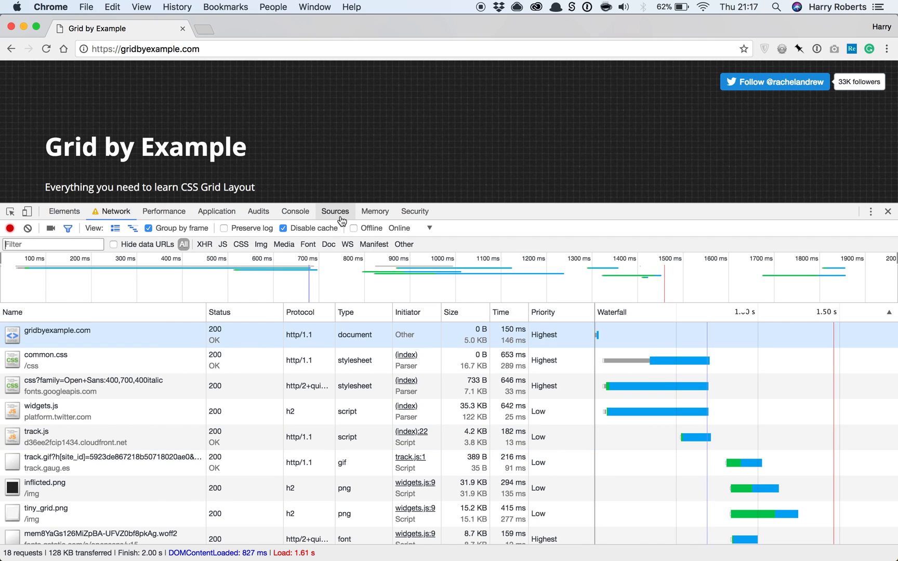
Uncheck Enable Local Overrides and record the live page's original waterfall with track.js from line 131
left_click(335, 211)
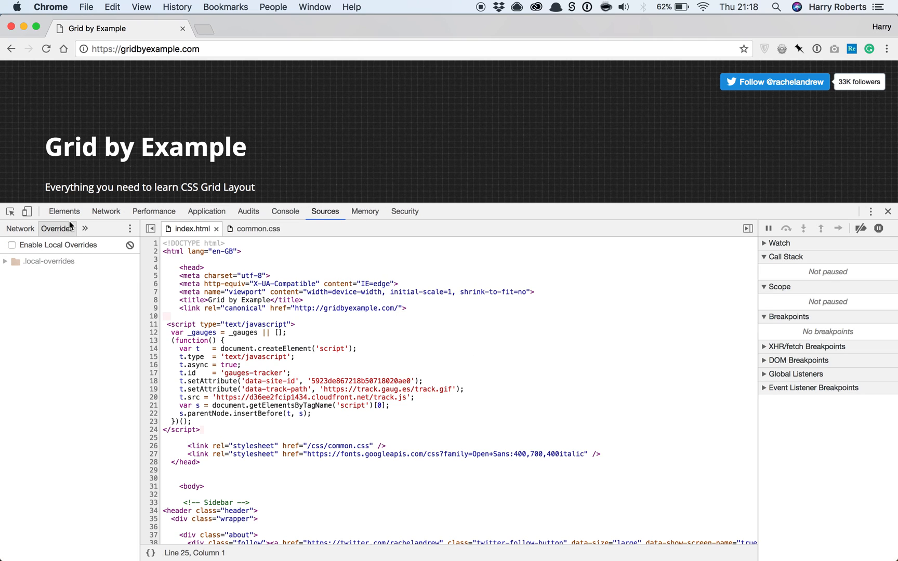
left_click(105, 212)
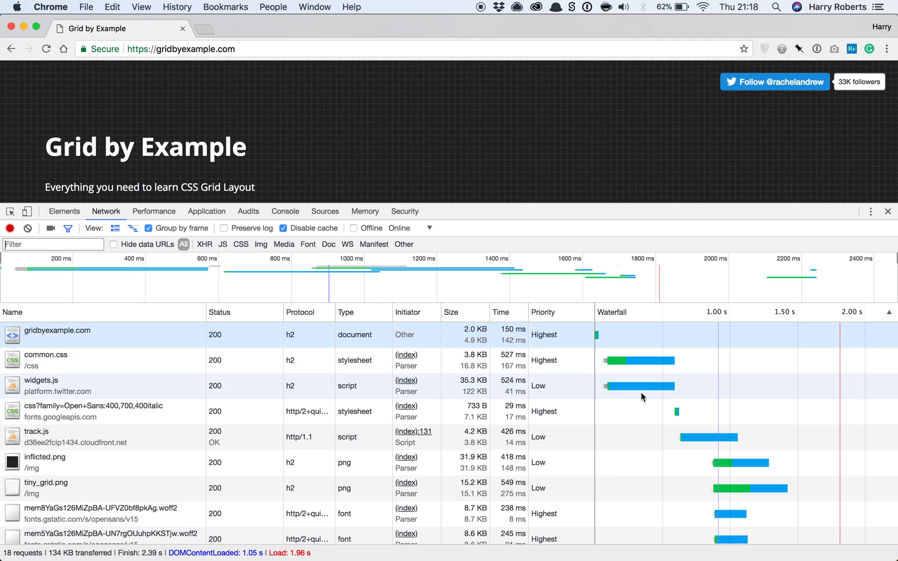
mouse_move(254, 198)
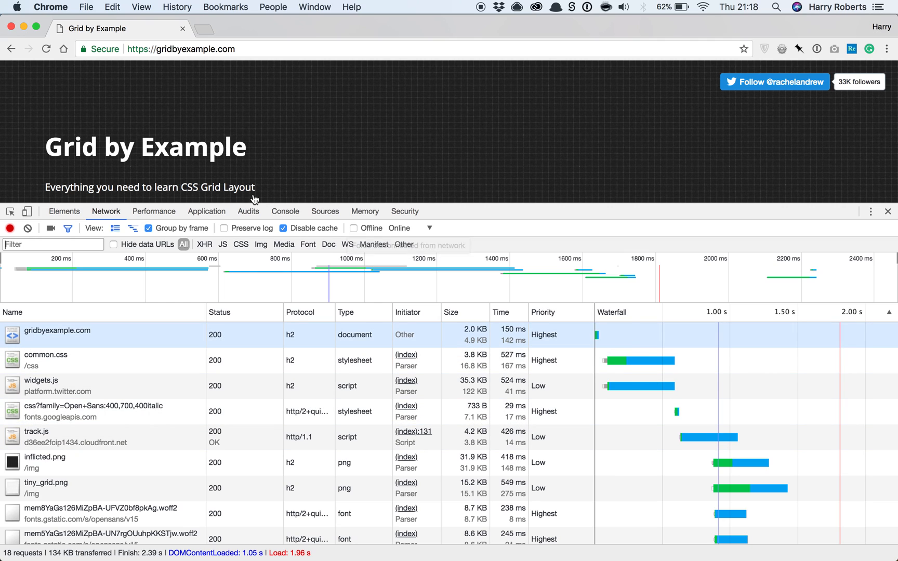
Check Enable Local Overrides again and reload so track.js is requested early from index line 22
left_click(325, 210)
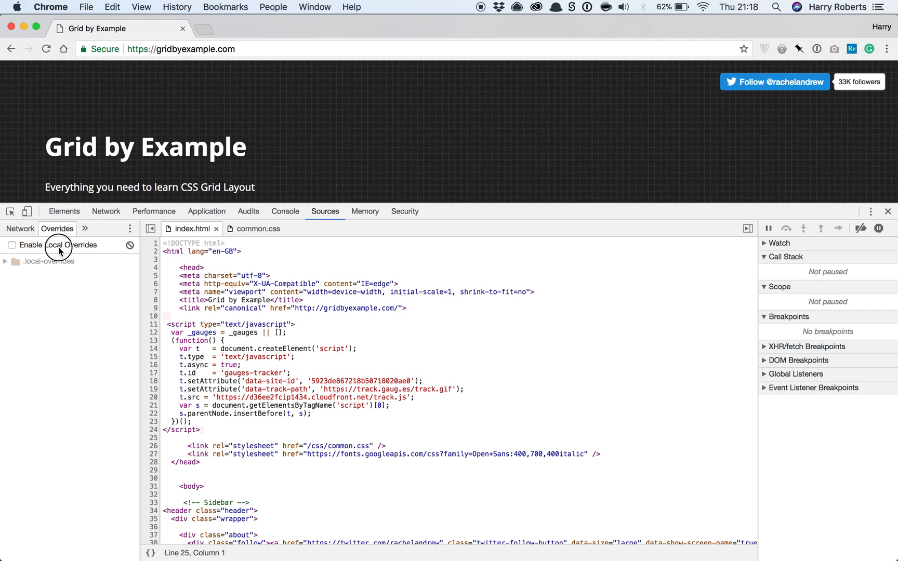
left_click(106, 211)
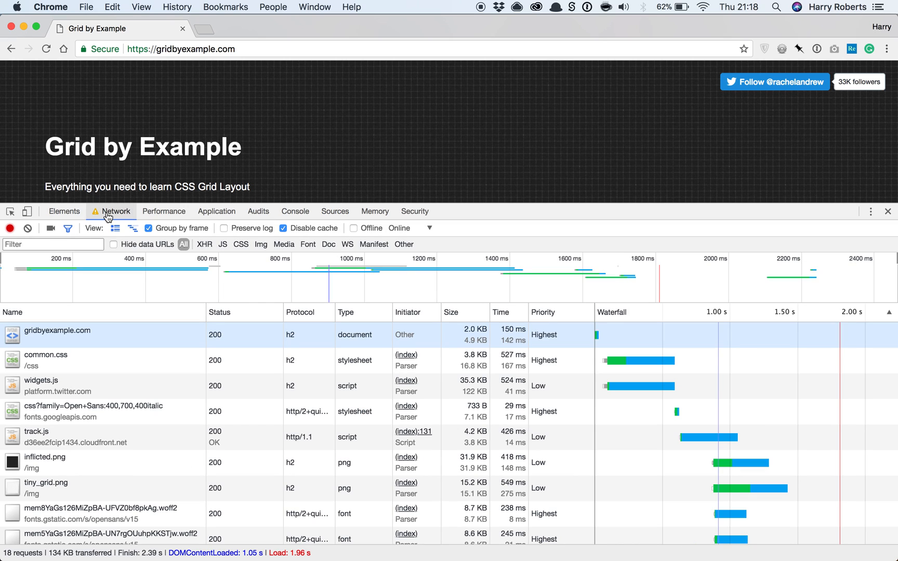
left_click(45, 48)
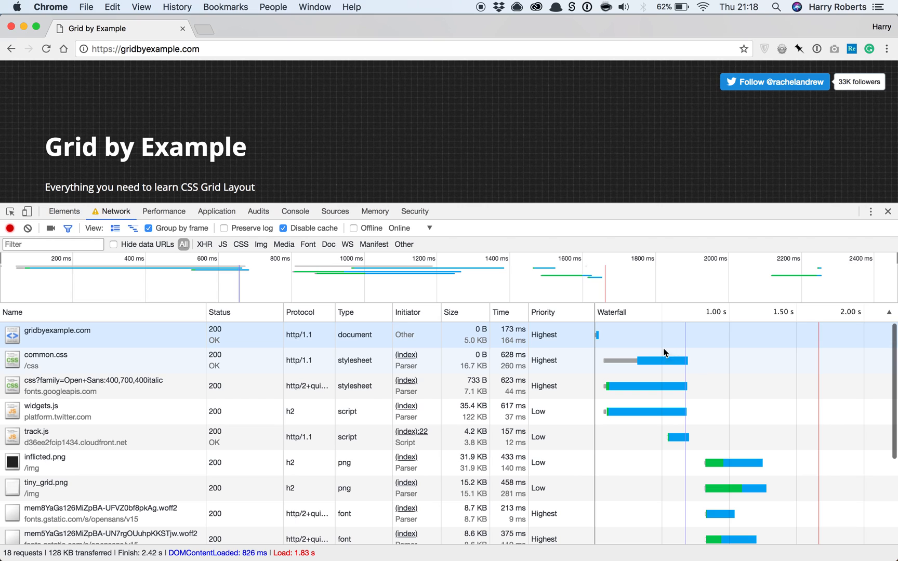
mouse_move(683, 461)
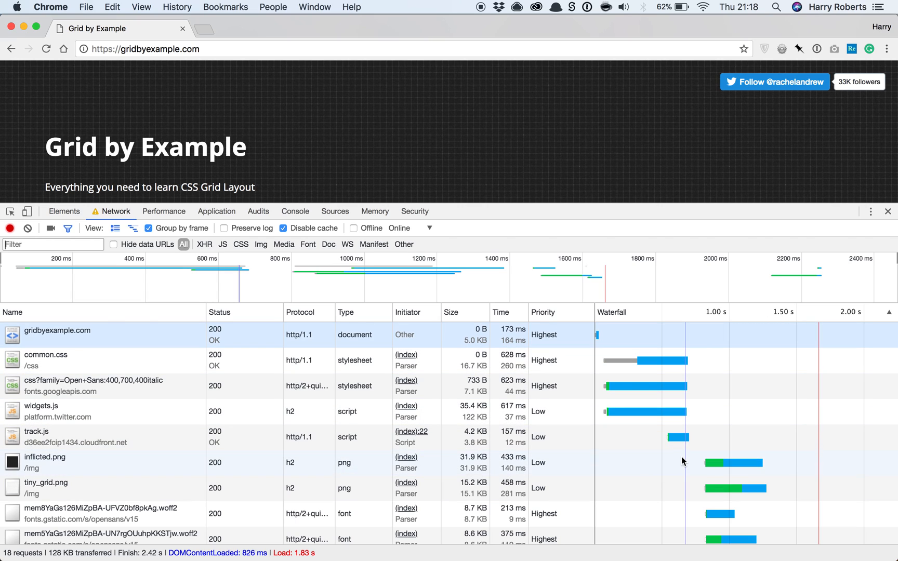